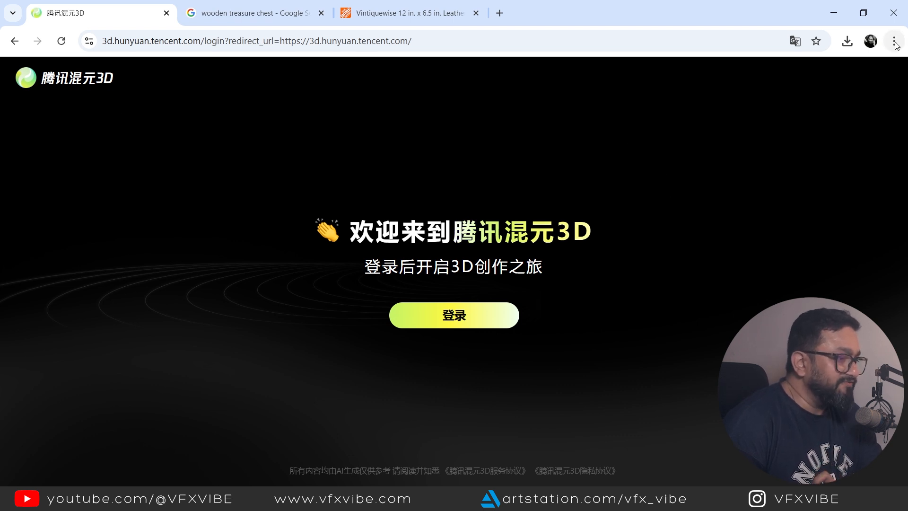
- Translate the Hunyuan 3D welcome page into English via Chrome's Translate popup
click(894, 41)
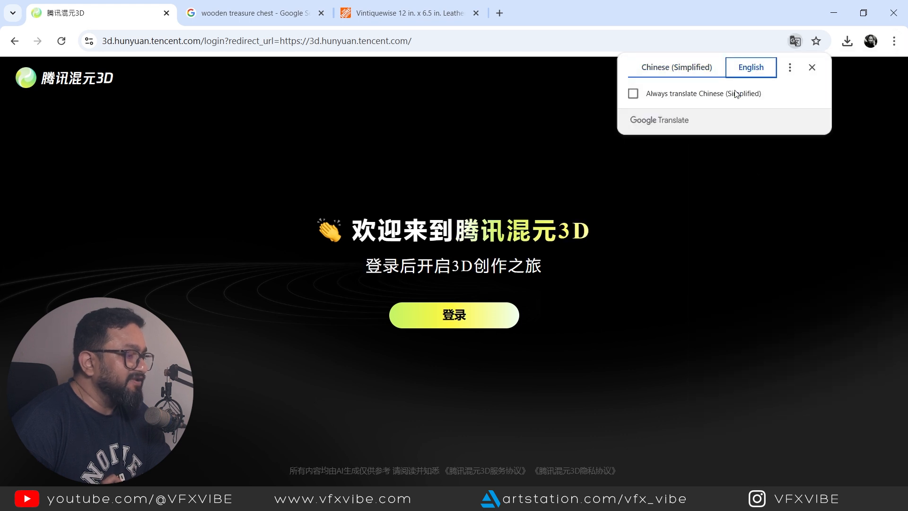
click(750, 68)
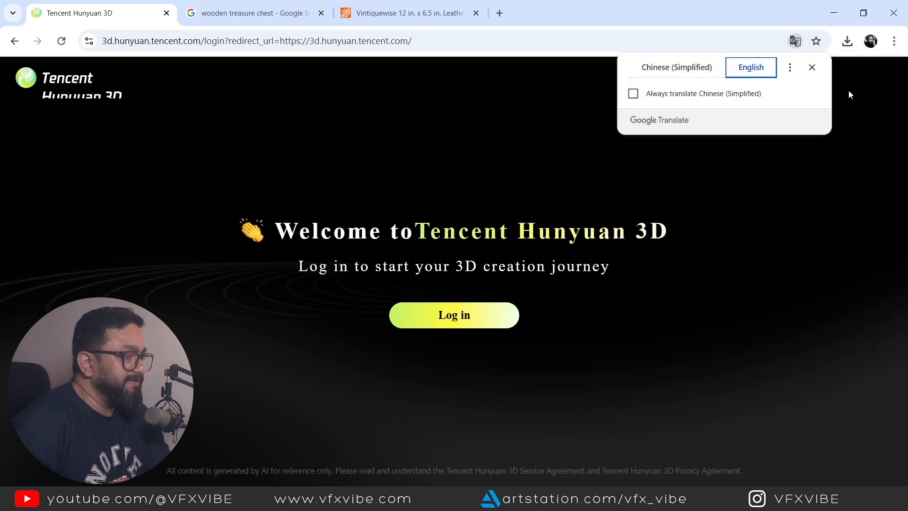
click(812, 67)
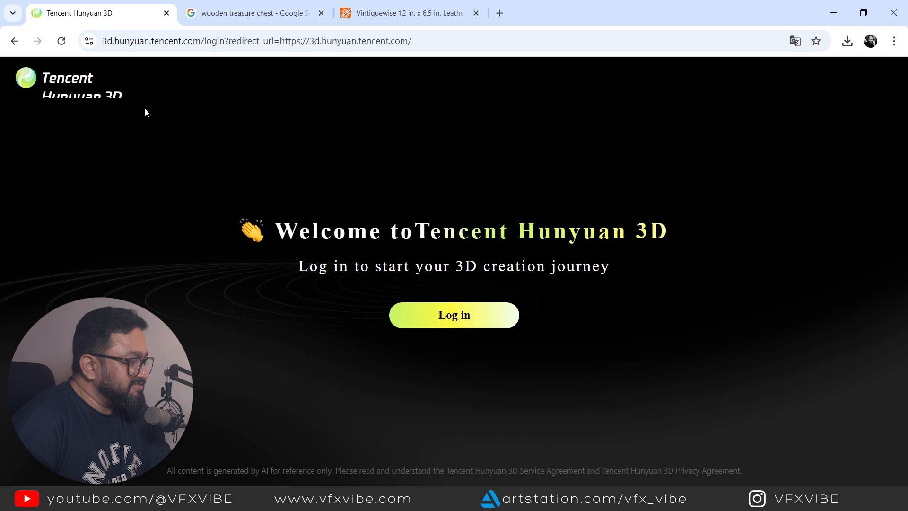
- Bring up the login dialog and switch to email verification-code sign-in
click(454, 314)
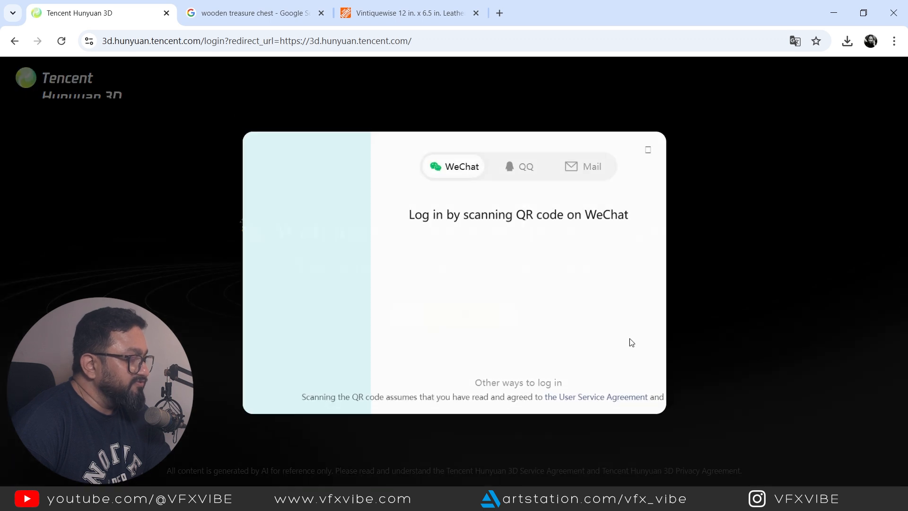
click(584, 164)
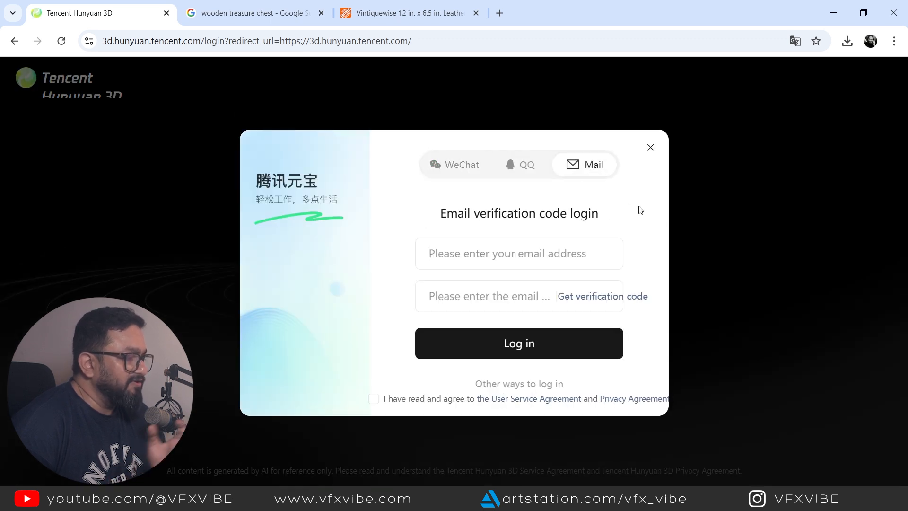
click(519, 254)
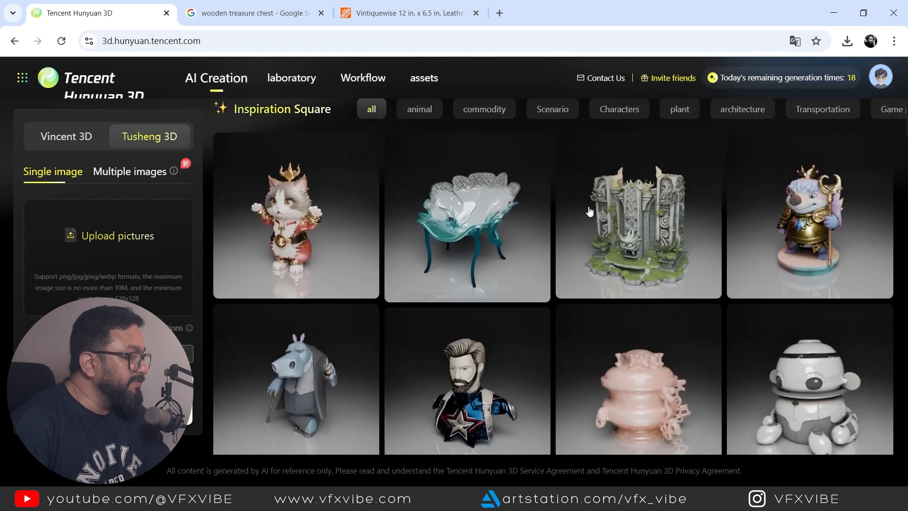
scroll(down, 3)
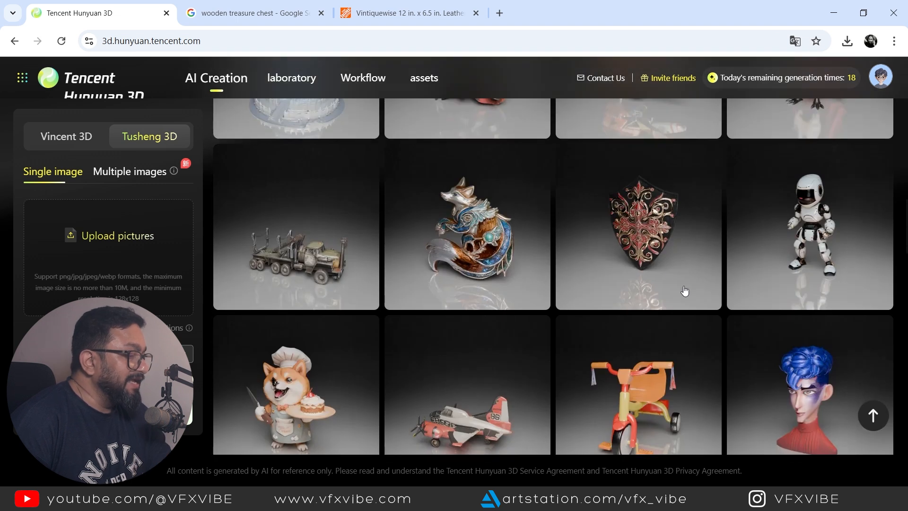
click(638, 227)
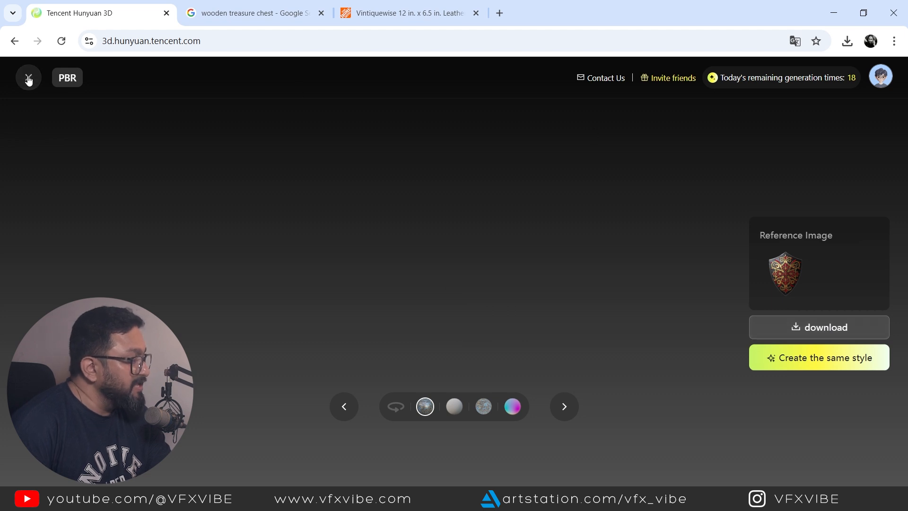
click(27, 78)
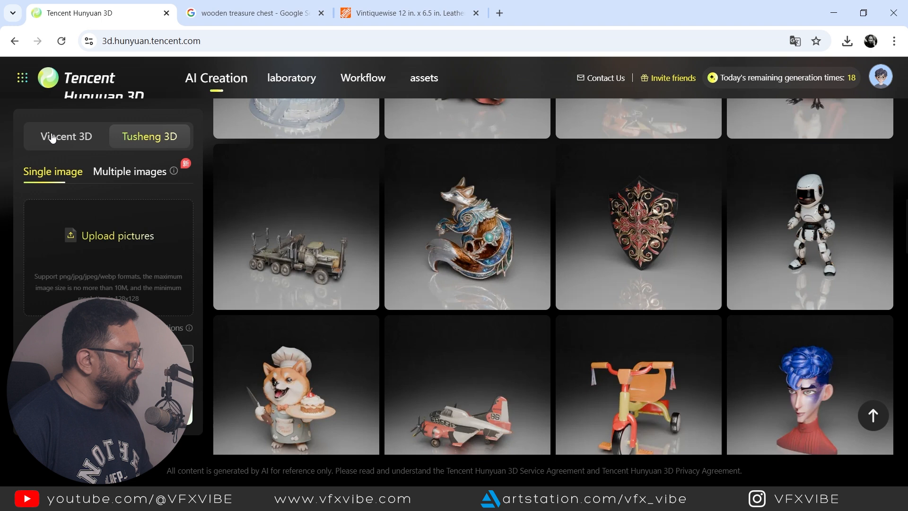
click(65, 137)
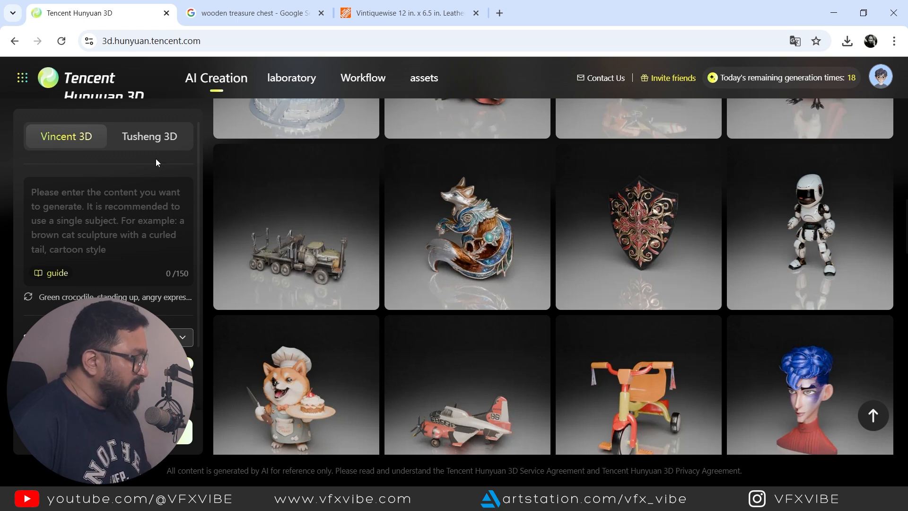
click(149, 136)
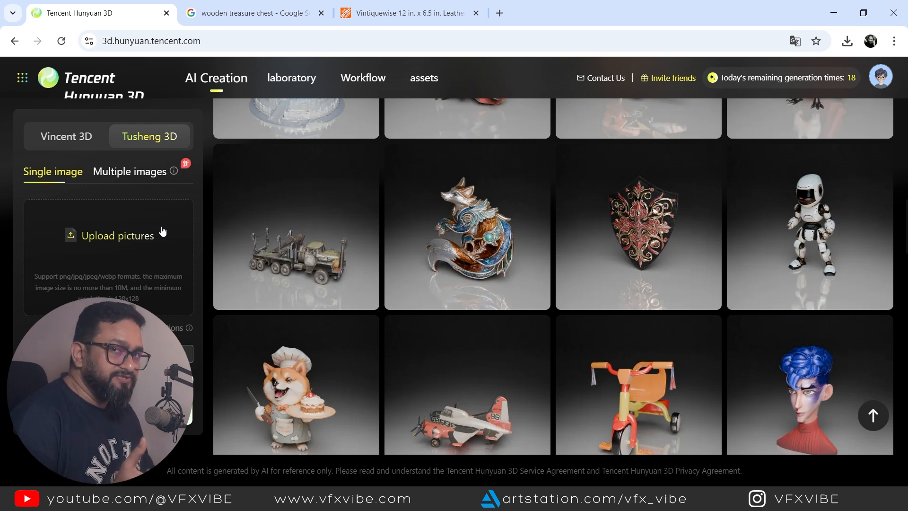
- Generate from the text prompt 'Give me a old rusted military helmet' in Vincent 3D
click(65, 137)
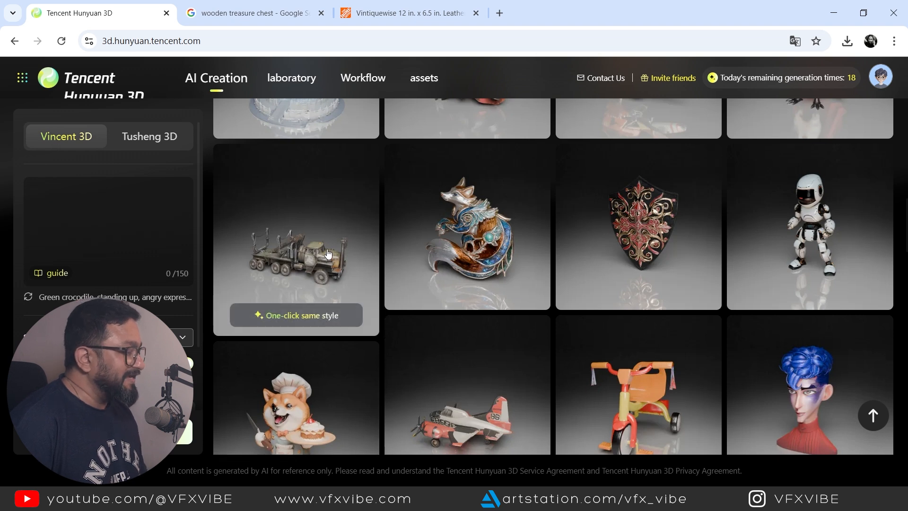
text(Give me a)
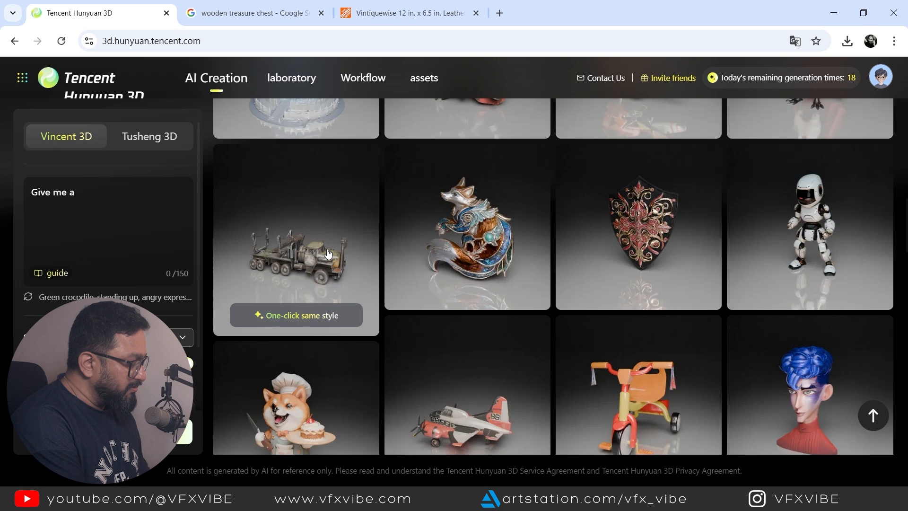
text(old rusted)
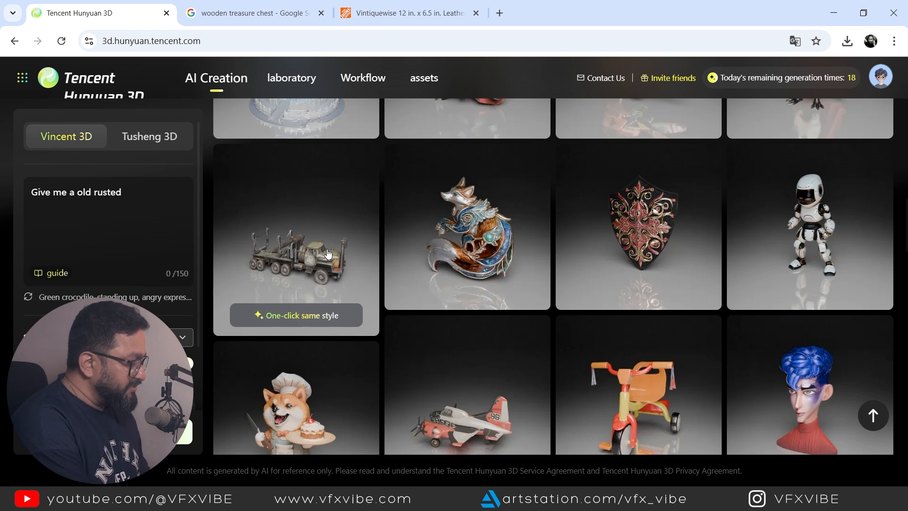
text(military h)
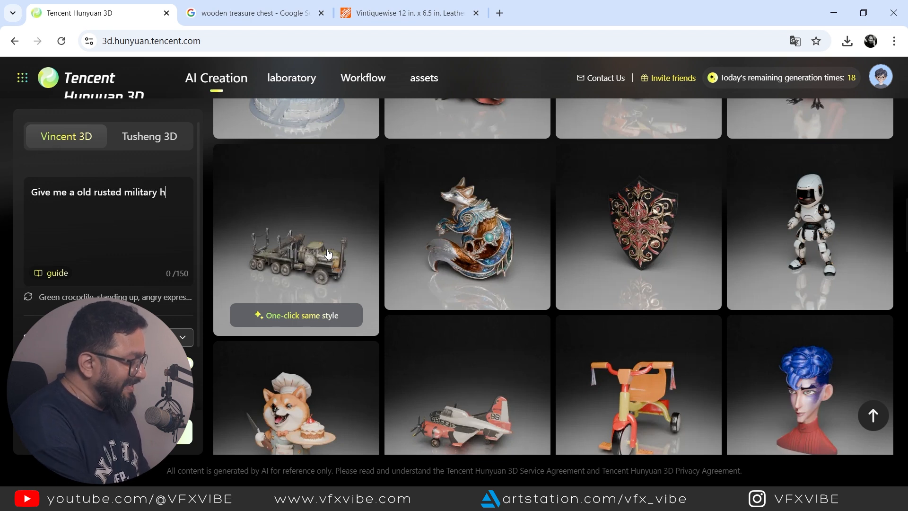
text(elmet)
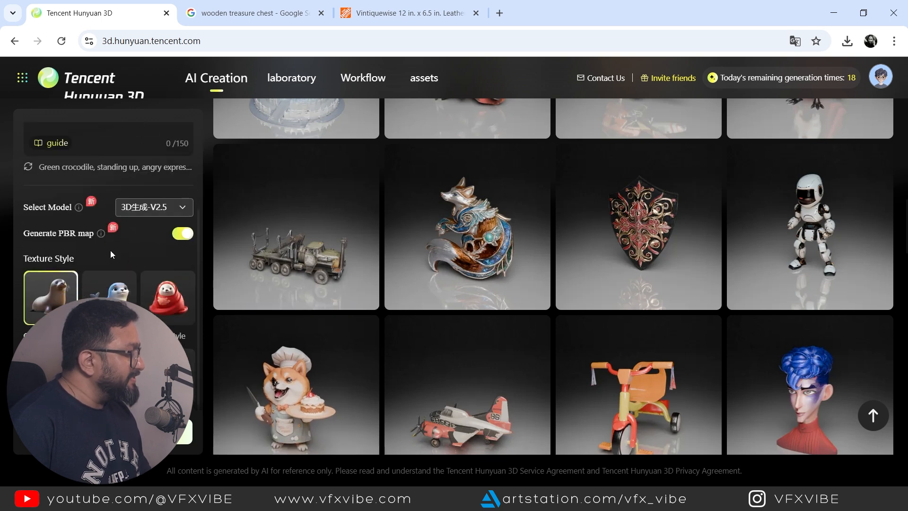
text(Give me a old rusted military helmet)
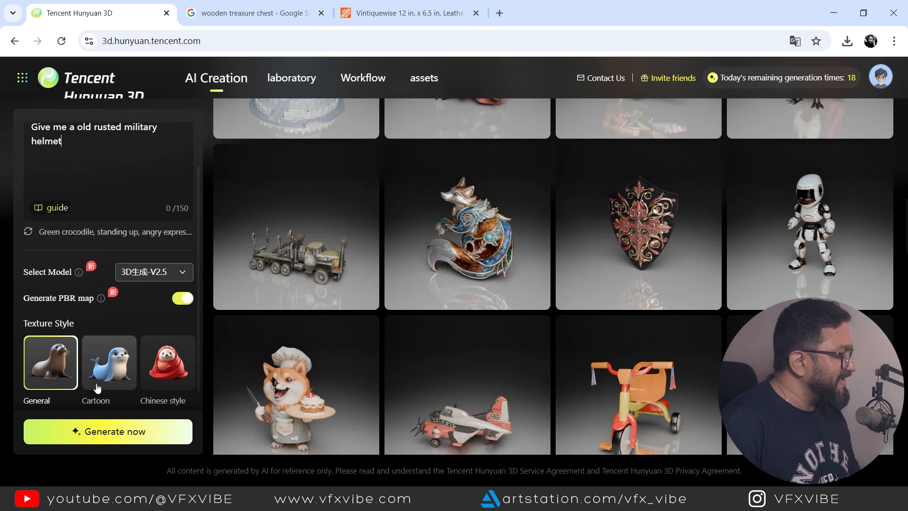
click(107, 432)
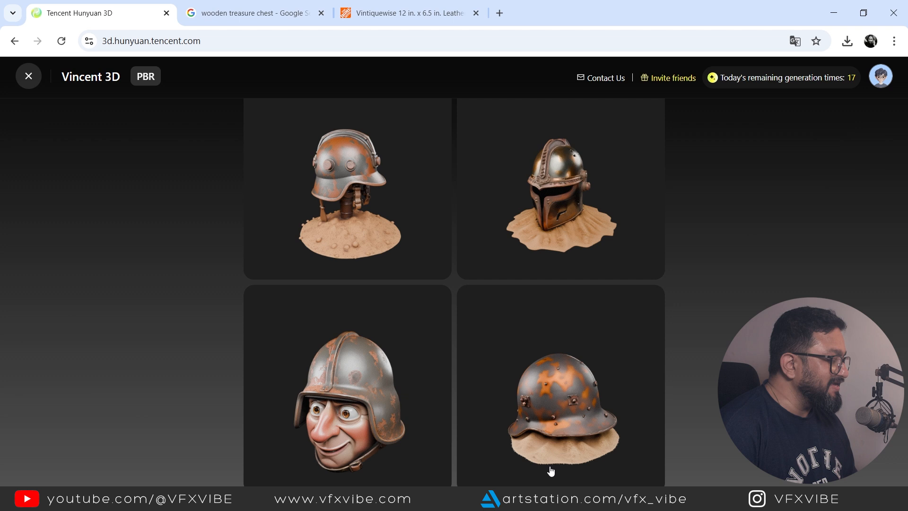
mouse_move(556, 186)
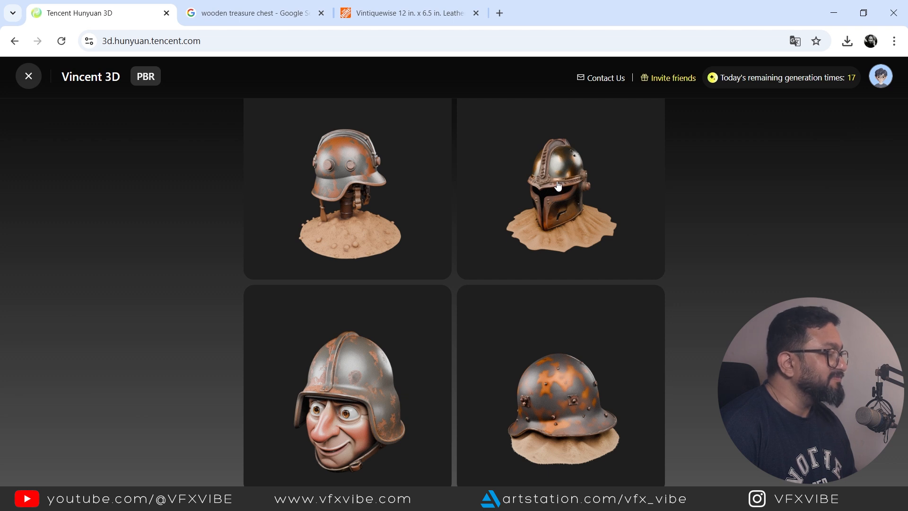
- Inspect the visored helmet result under textured, white-clay and normal-map shading
click(561, 188)
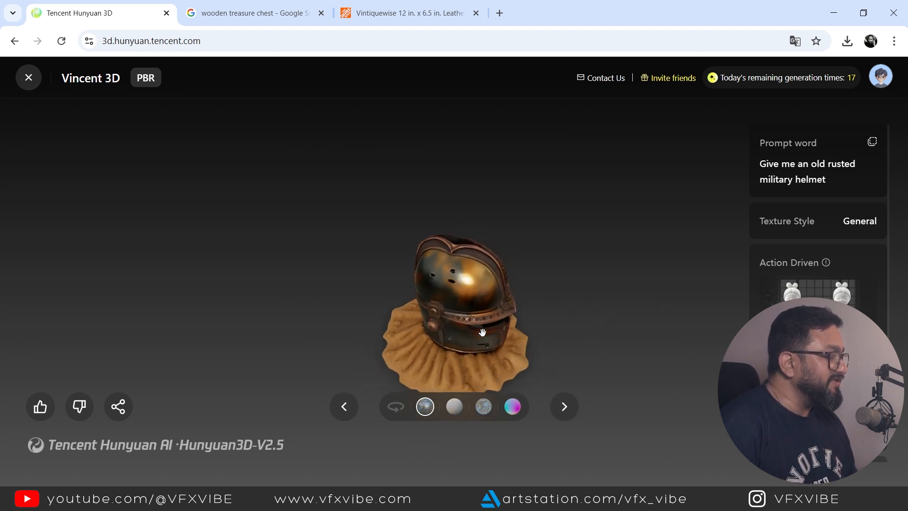
drag(483, 332, 455, 368)
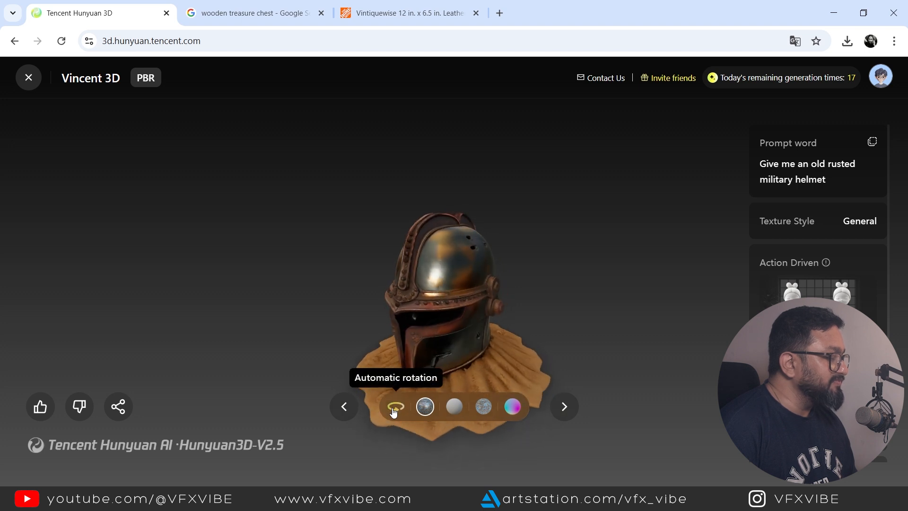
click(454, 405)
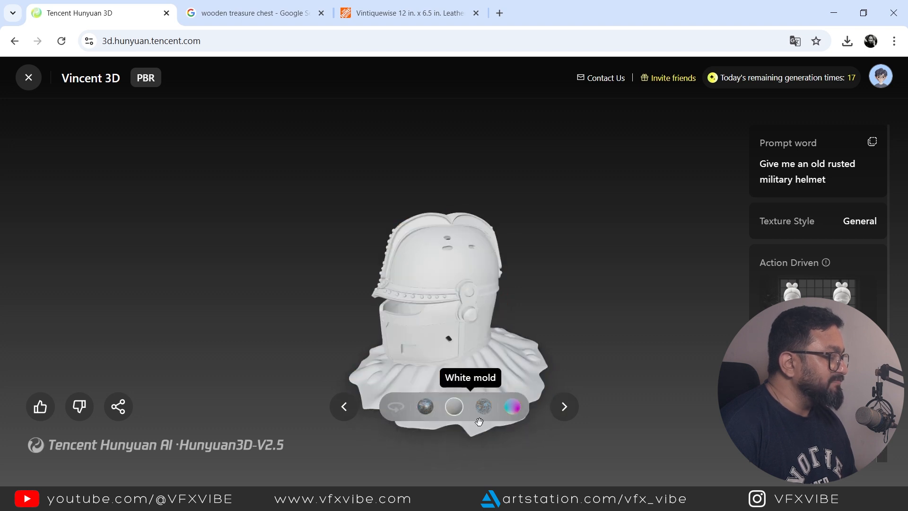
click(482, 406)
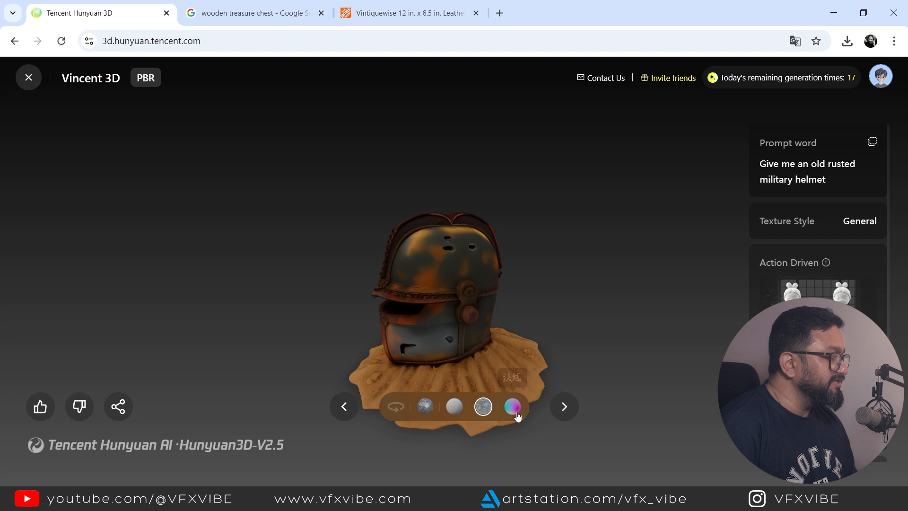
click(511, 406)
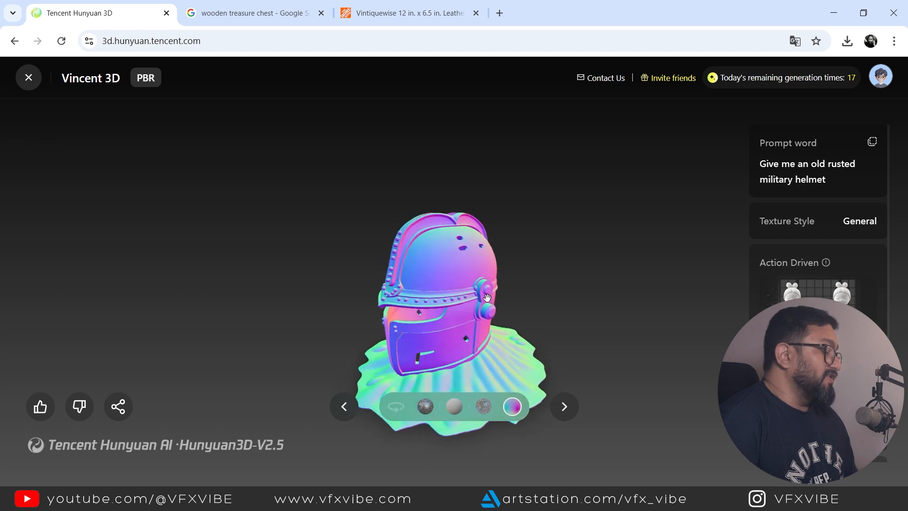
- Orbit the helmet once more and close the result viewer
drag(486, 298, 590, 293)
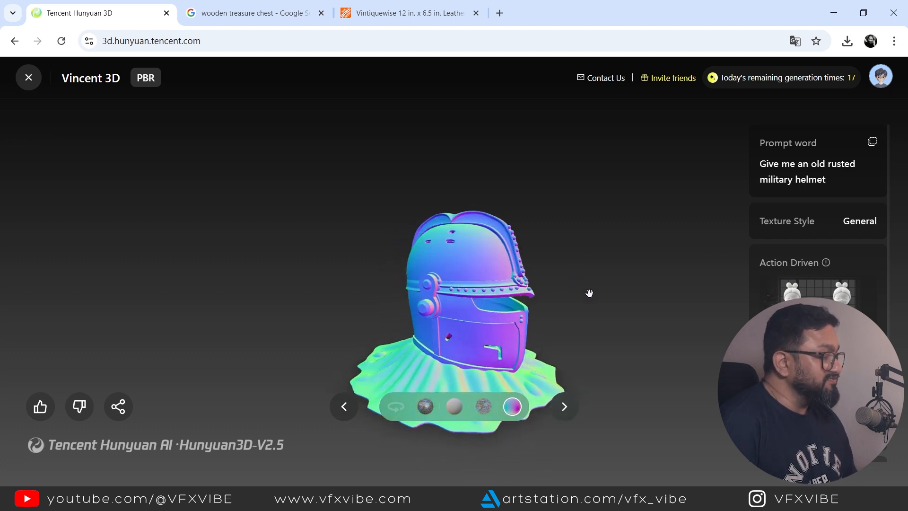
click(424, 406)
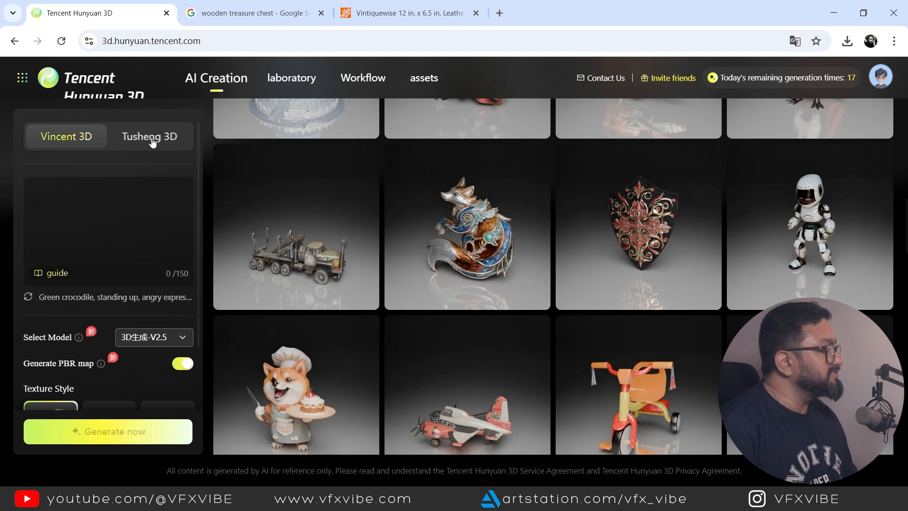
- Generate a textured 3D chest from the uploaded chest photo in Tusheng 3D
click(148, 136)
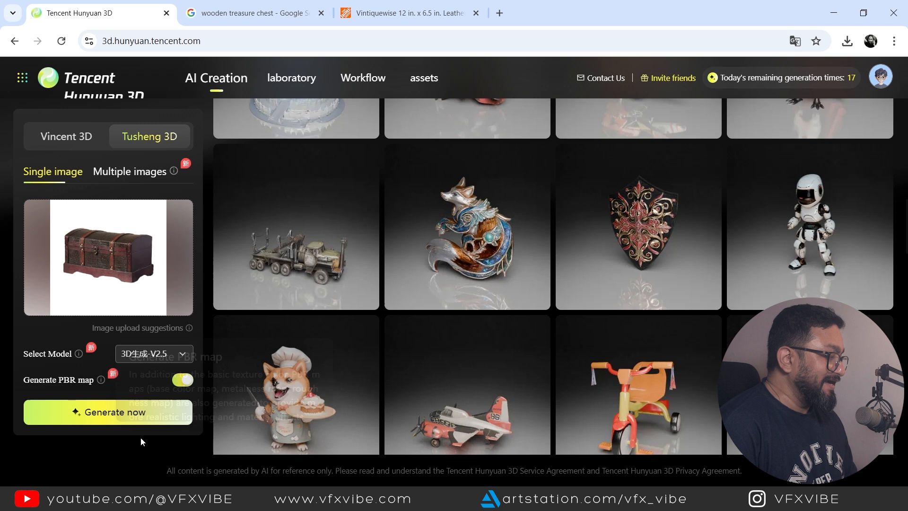
click(108, 412)
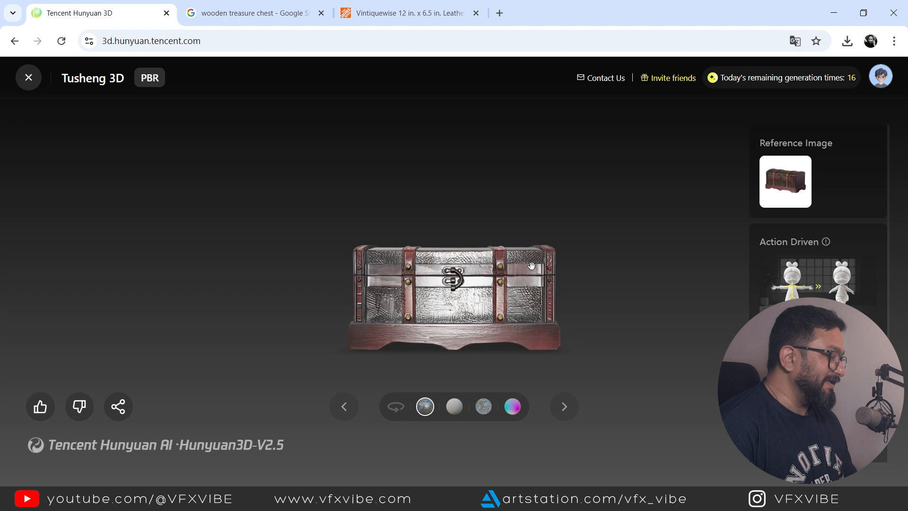
drag(531, 266, 426, 342)
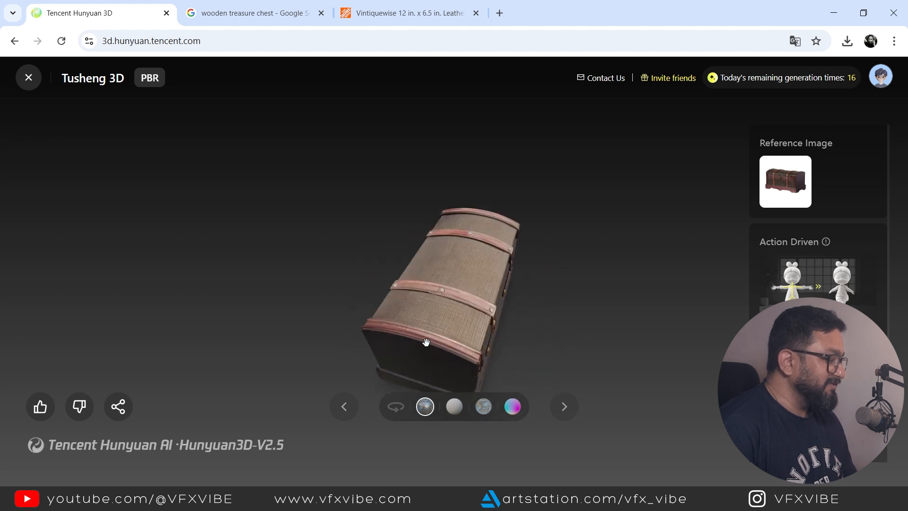
drag(426, 342, 498, 292)
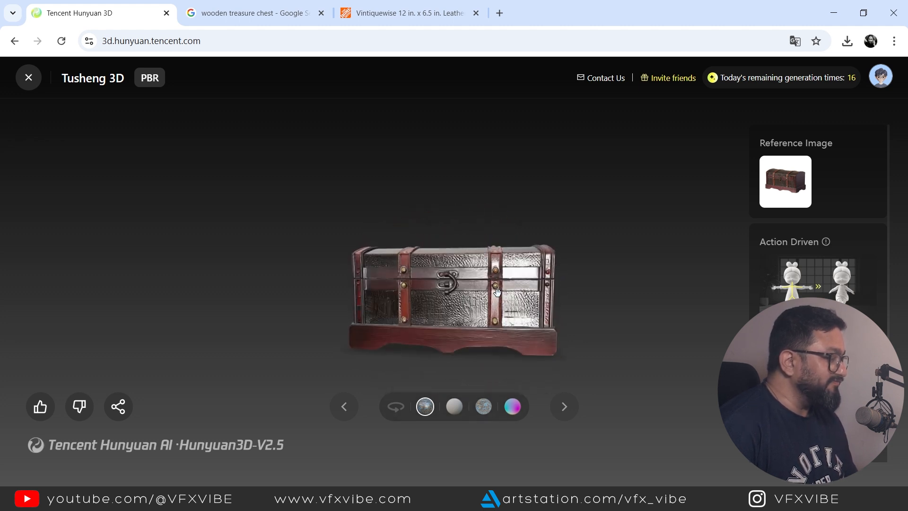
drag(498, 292, 383, 288)
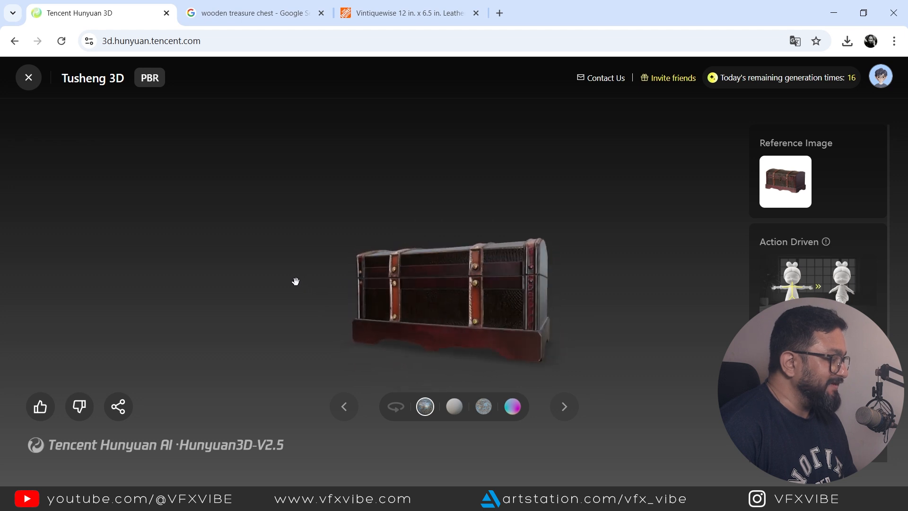
drag(295, 282, 452, 295)
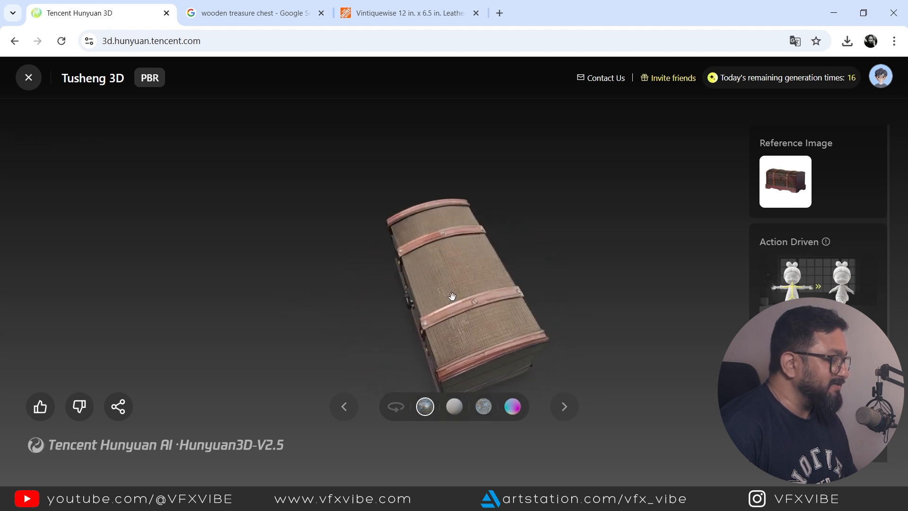
drag(453, 295, 489, 288)
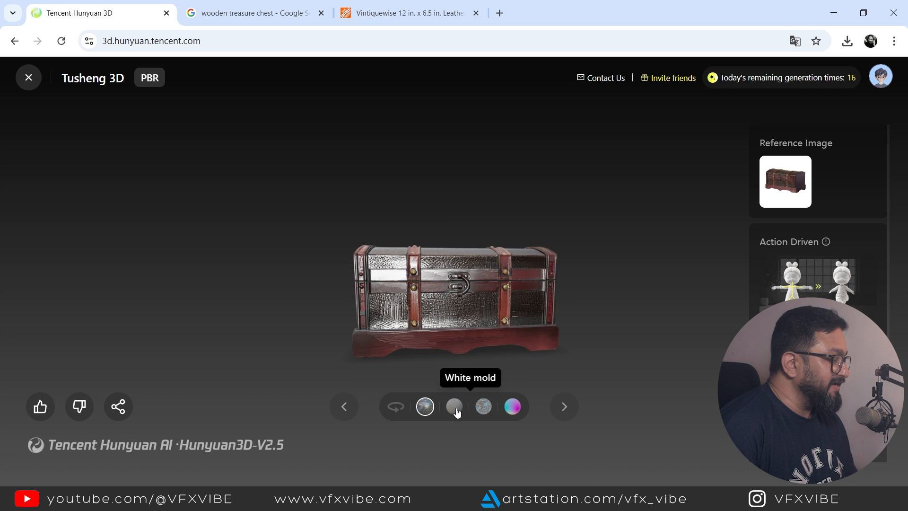
click(454, 406)
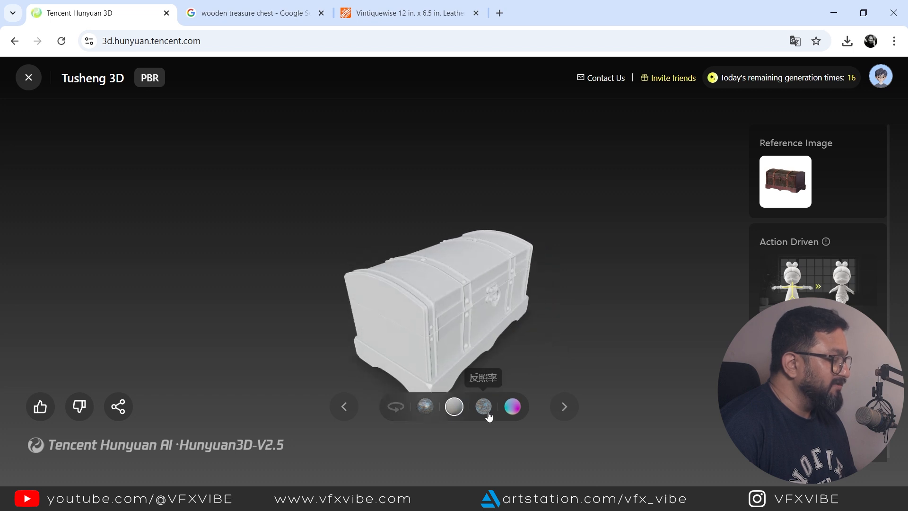
click(484, 406)
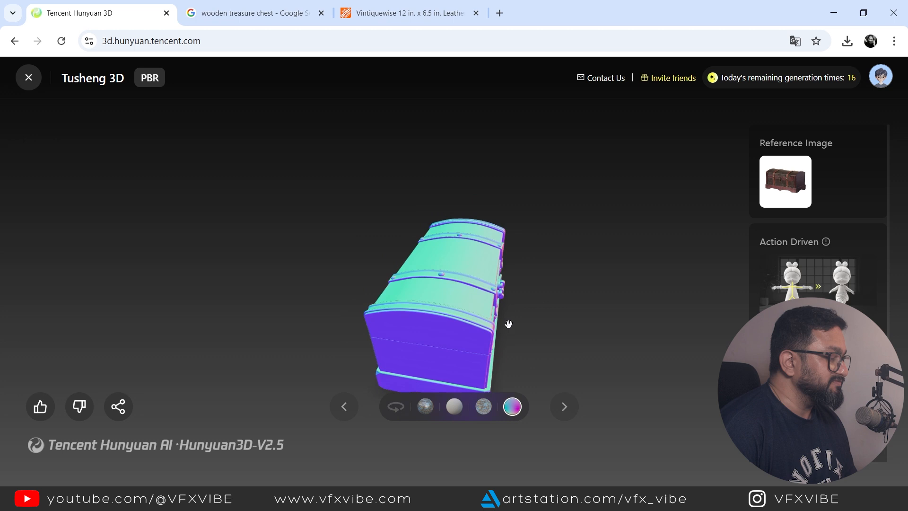
click(425, 406)
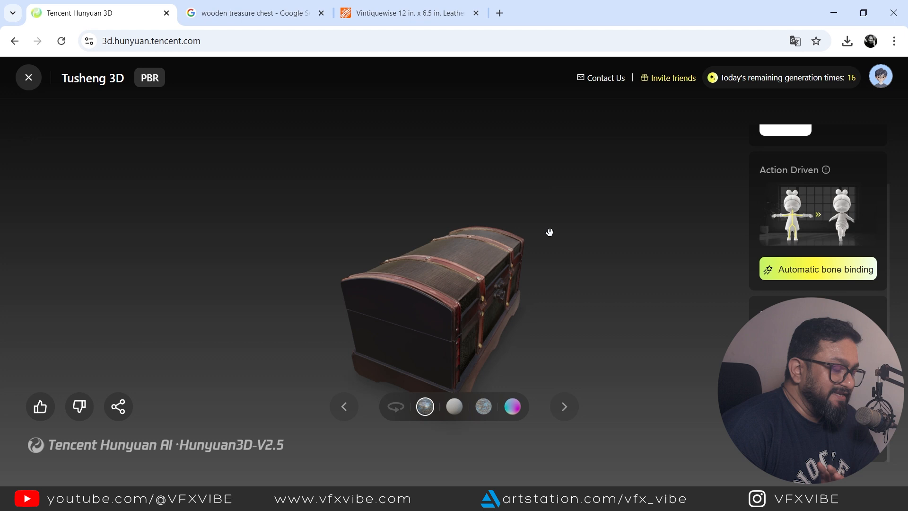
mouse_move(683, 340)
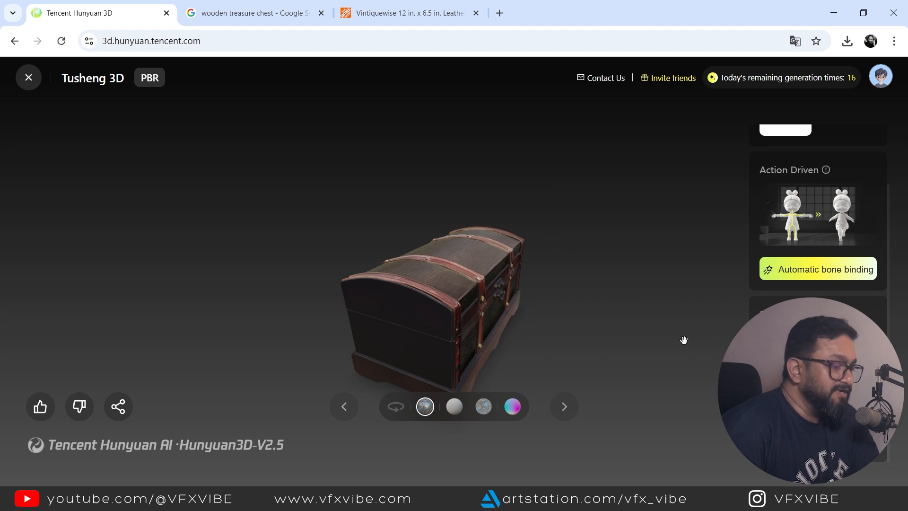
- Review the download formats and download the chest model as GLB
drag(683, 339, 440, 300)
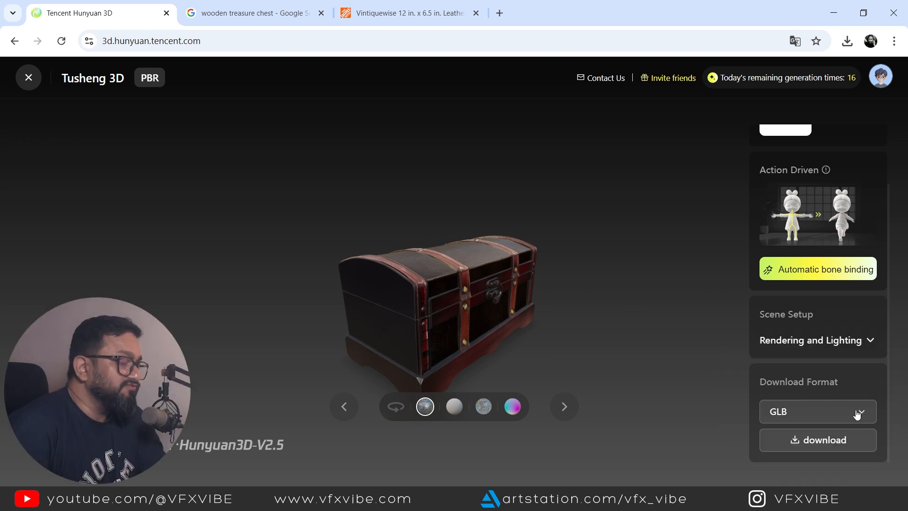
click(817, 412)
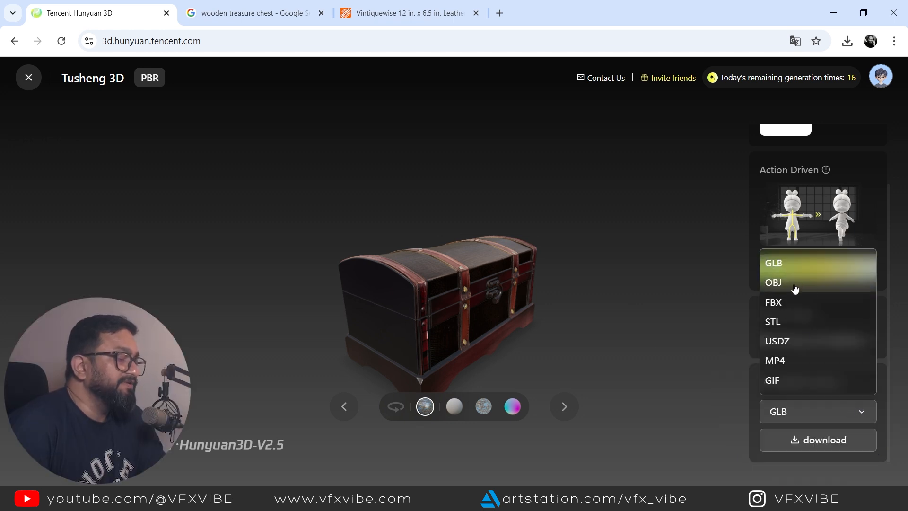
mouse_move(809, 347)
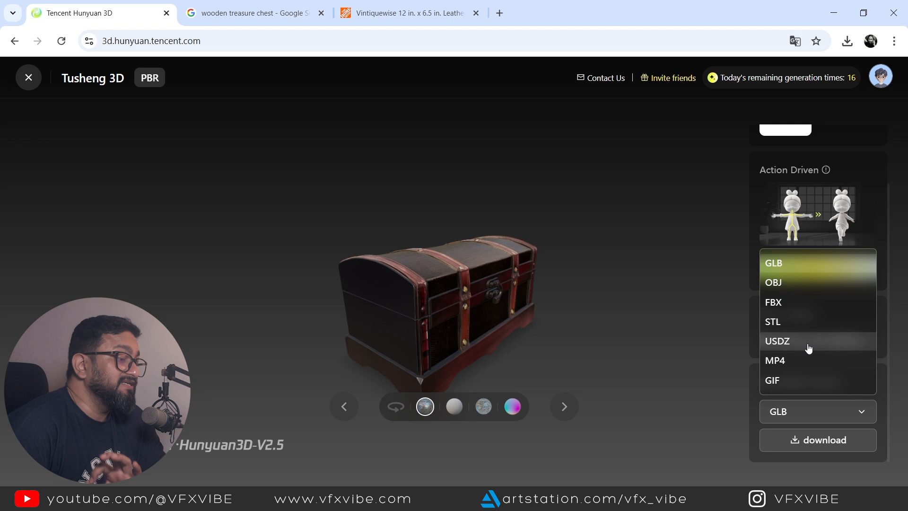
mouse_move(792, 374)
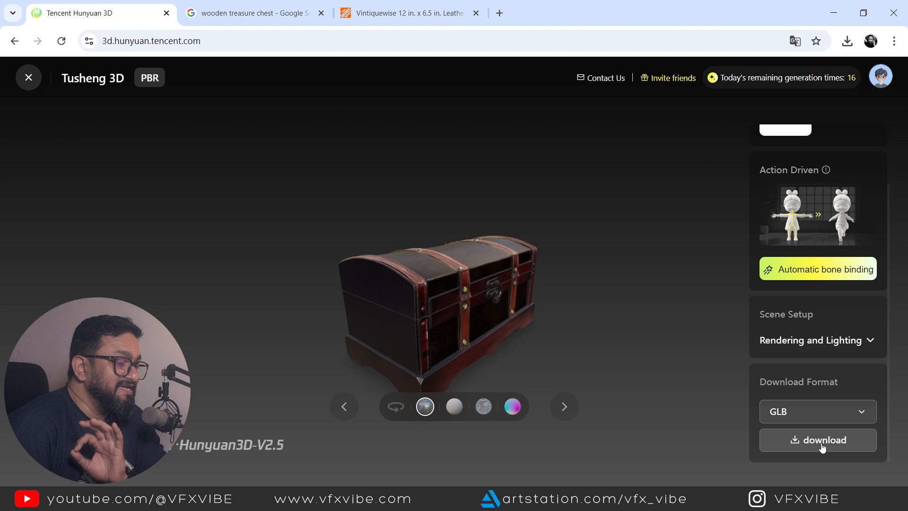
click(817, 440)
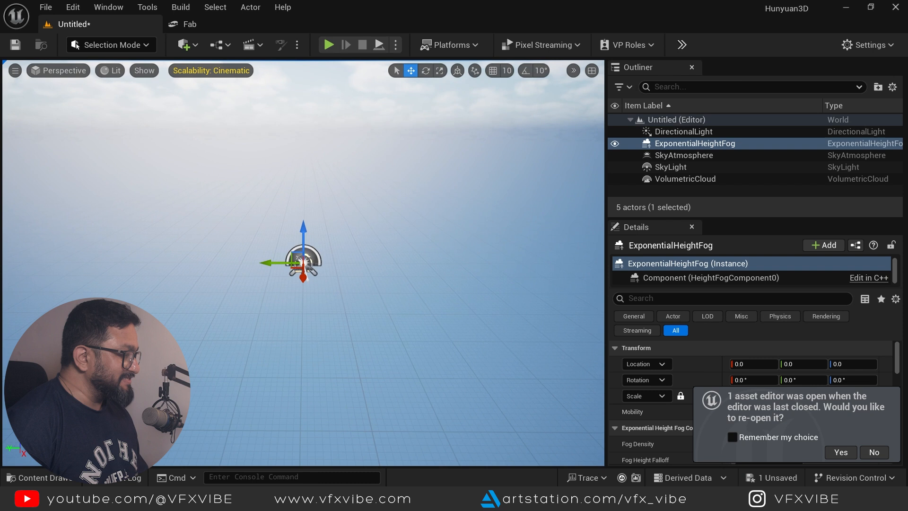
- Add a floor Plane shape and set its scale to 20.0
click(183, 45)
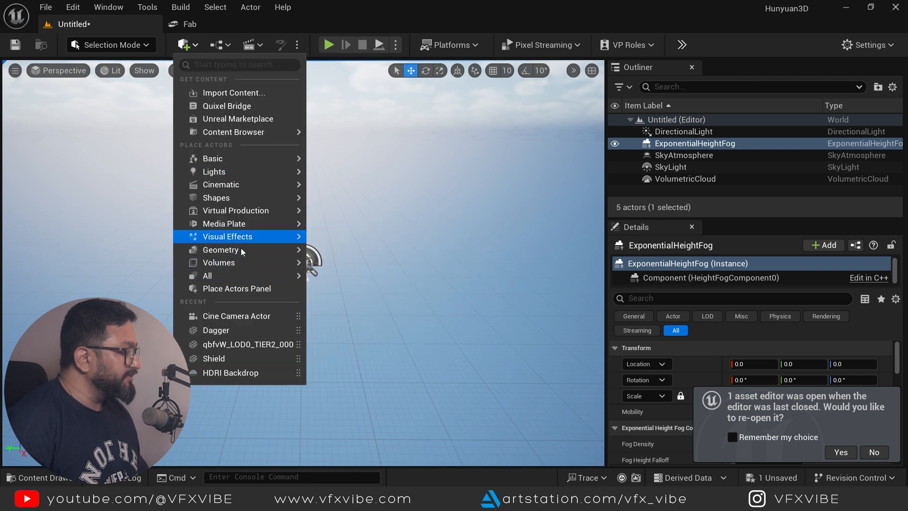
mouse_move(217, 198)
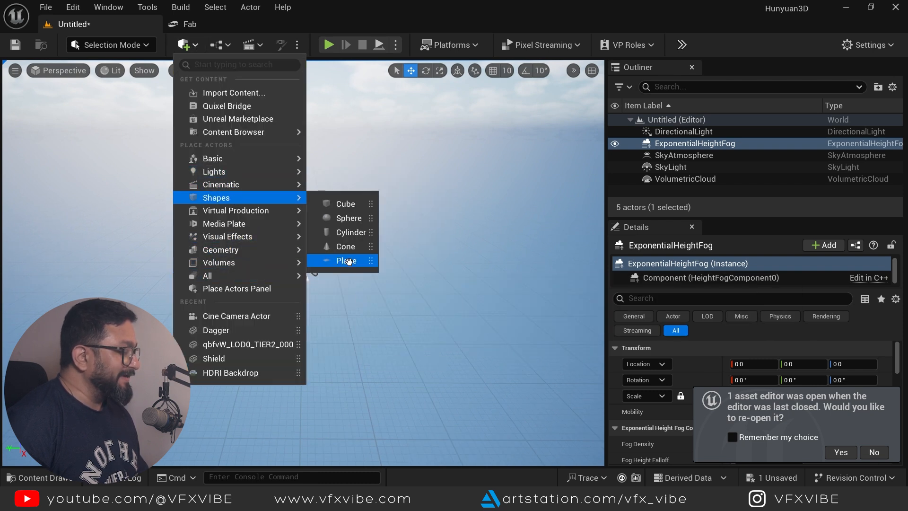
click(347, 261)
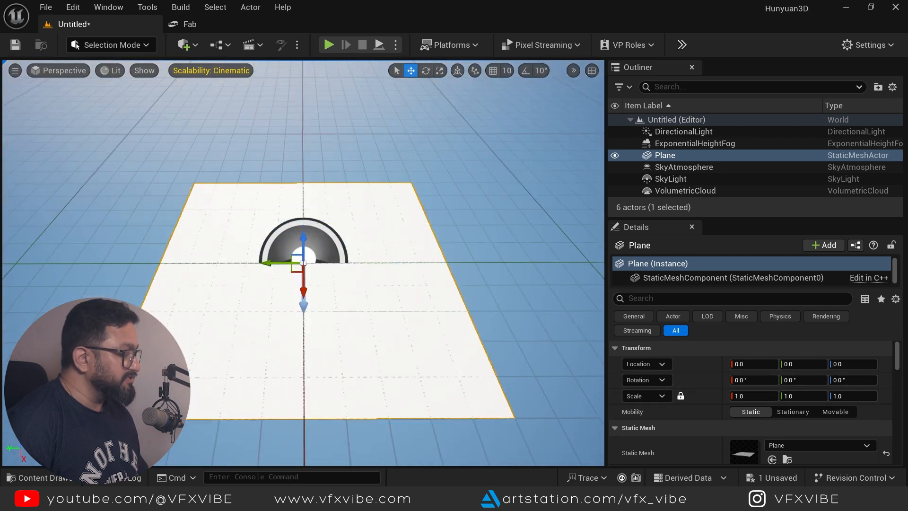
text(20.0)
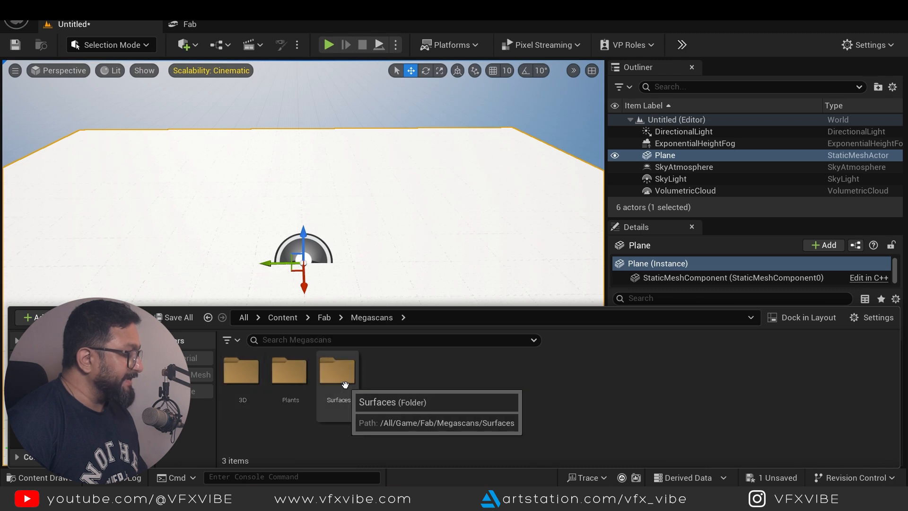
- Browse to Megascans > Surfaces > Grass_Cut in the Content Browser
double_click(337, 369)
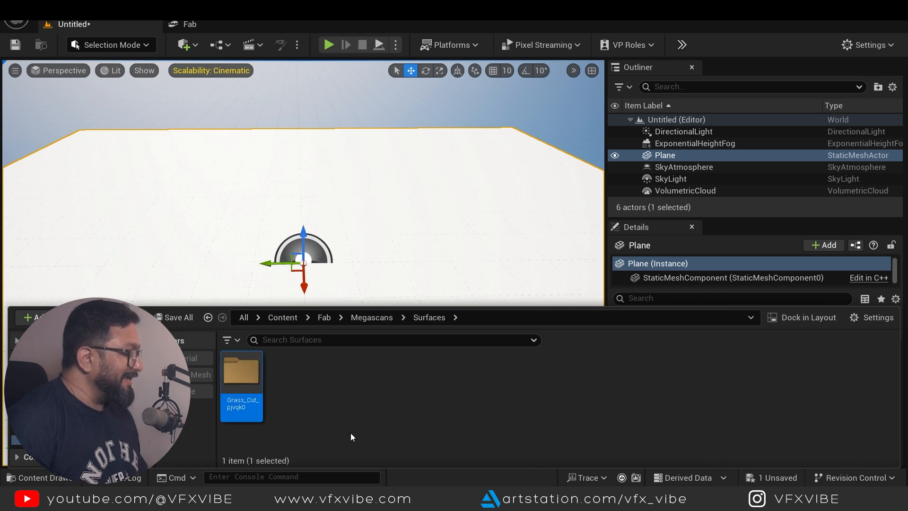
double_click(242, 374)
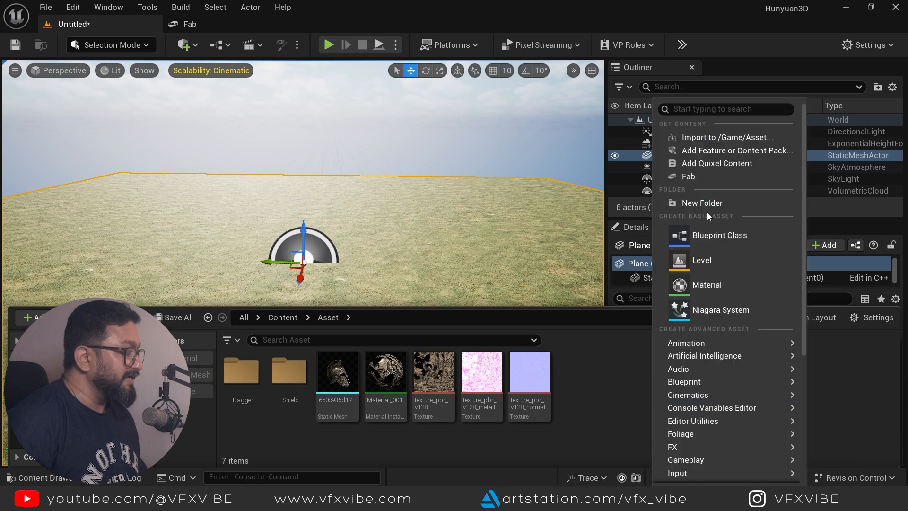
- Create and enter folder ForYT, then import TreasureChest.glb into it
click(701, 202)
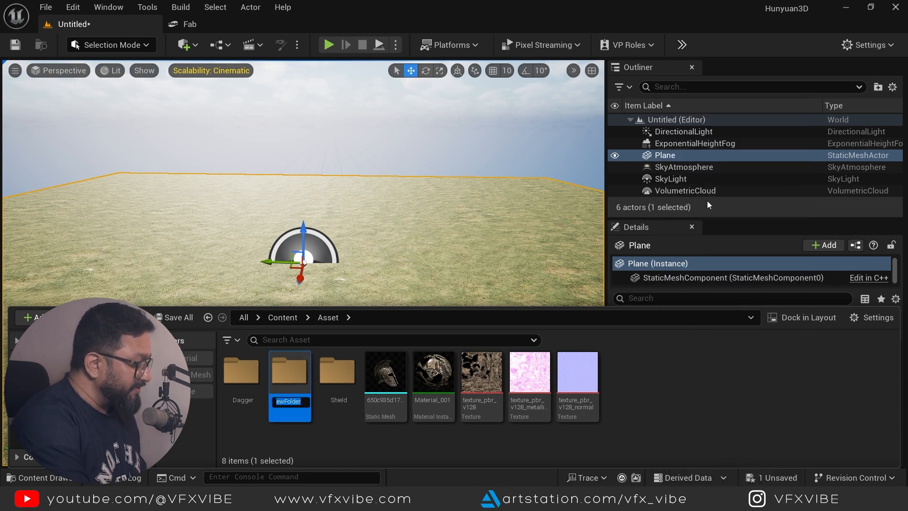
text(ForYT)
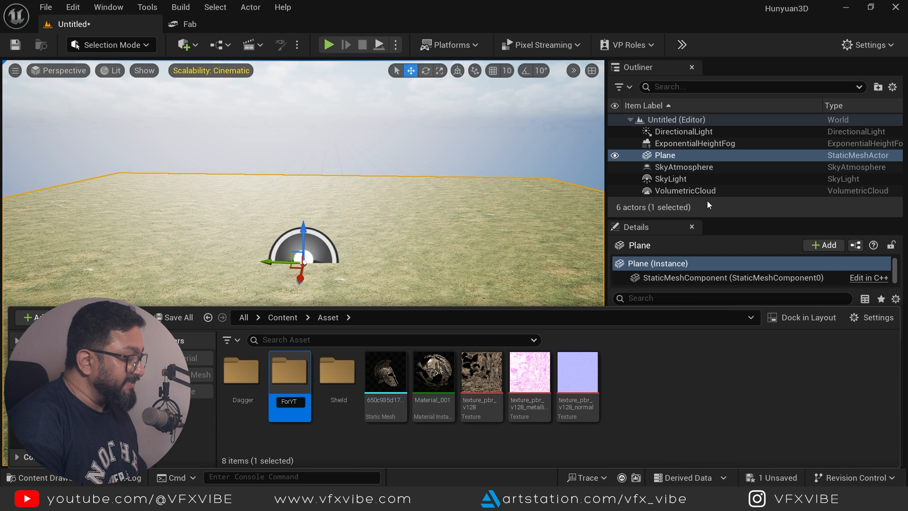
double_click(289, 371)
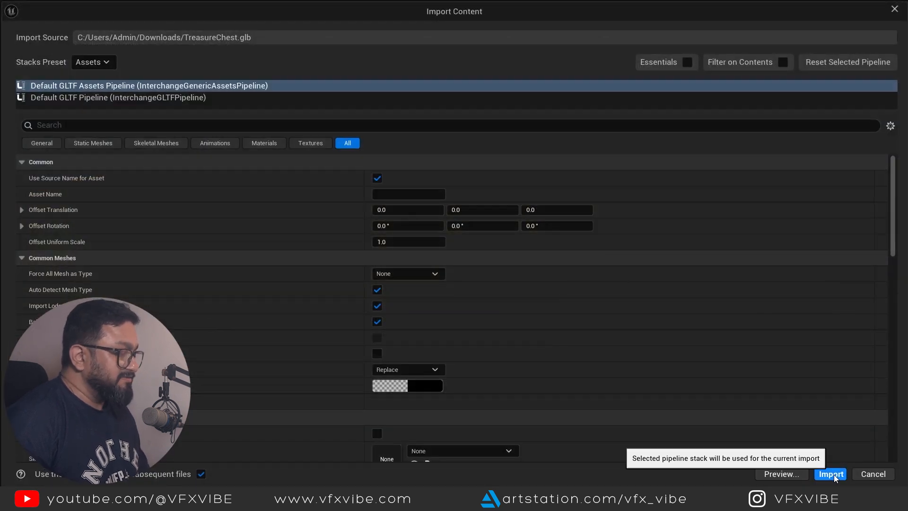
click(831, 474)
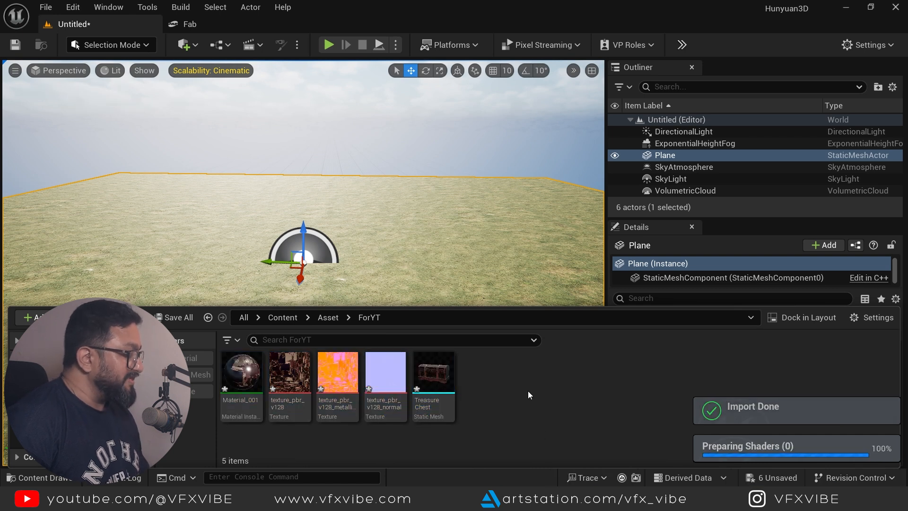
- View the metallic-roughness texture with green and blue channels off, red only
click(289, 373)
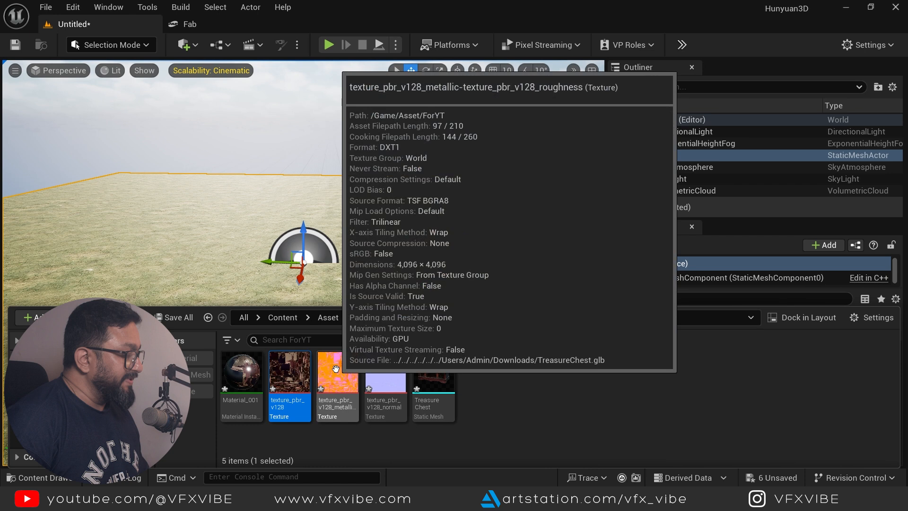
double_click(336, 374)
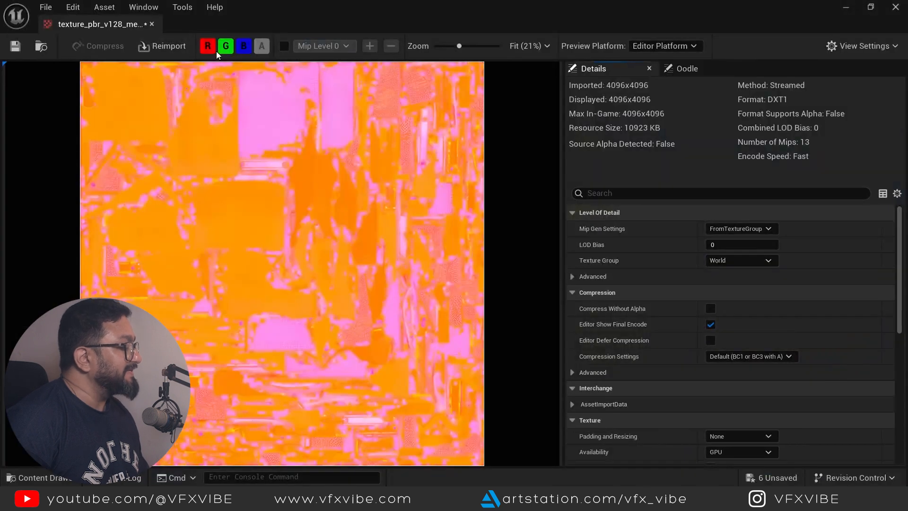
click(225, 46)
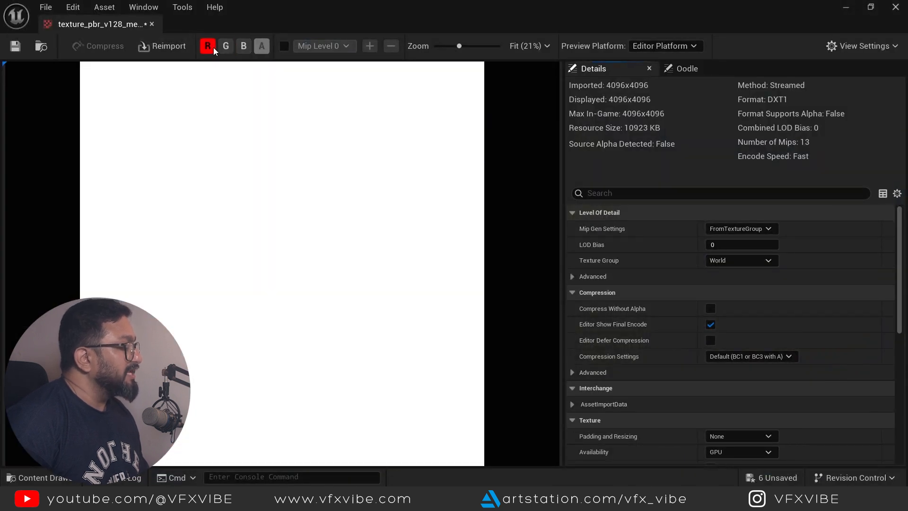
click(243, 45)
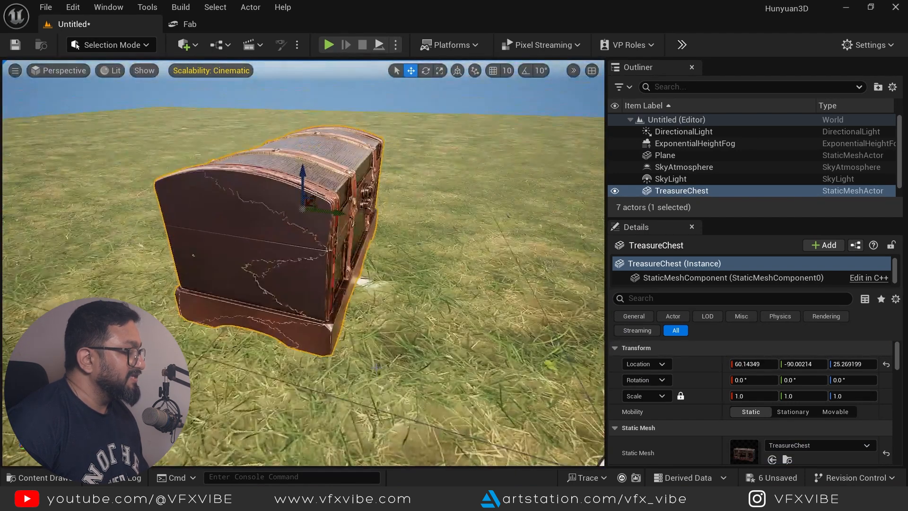
- Orbit the view around the chest placed on the grass plane
drag(321, 199, 348, 208)
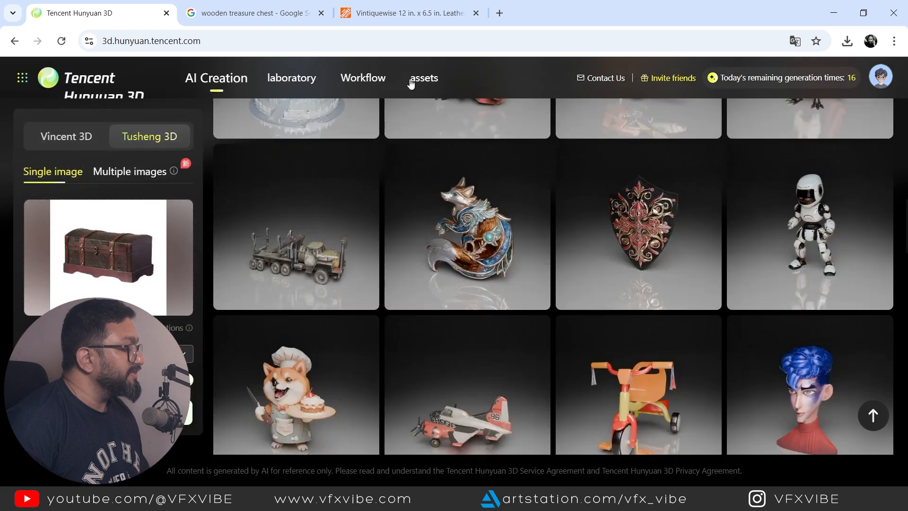
- Scroll the assets gallery showing the chest, helmets, swords and shields
click(424, 77)
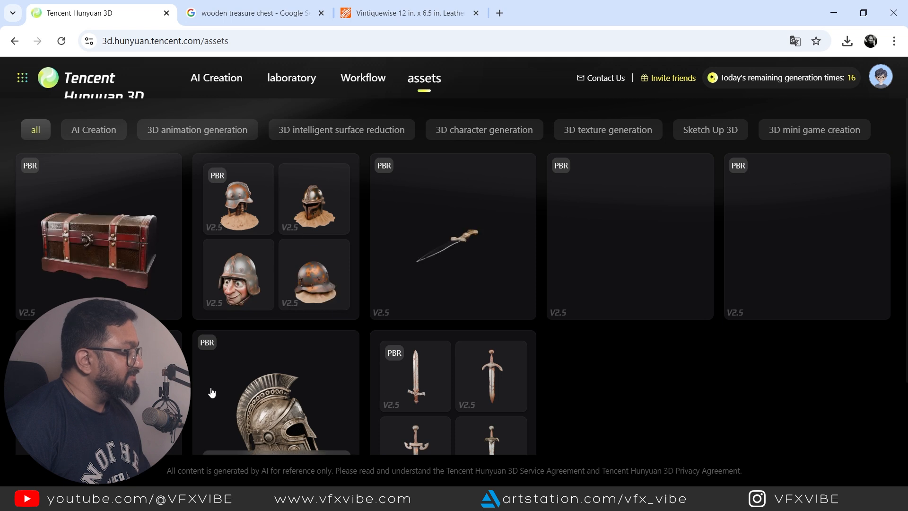
scroll(down, 3)
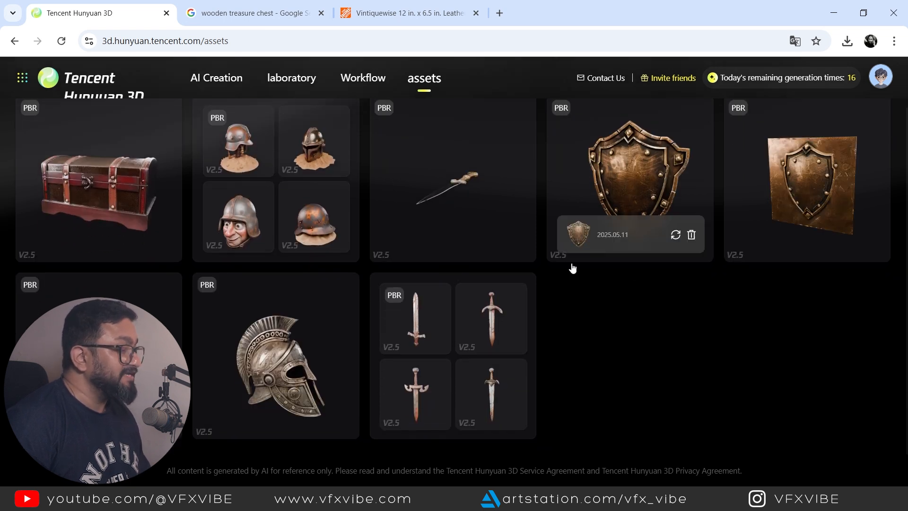
mouse_move(433, 202)
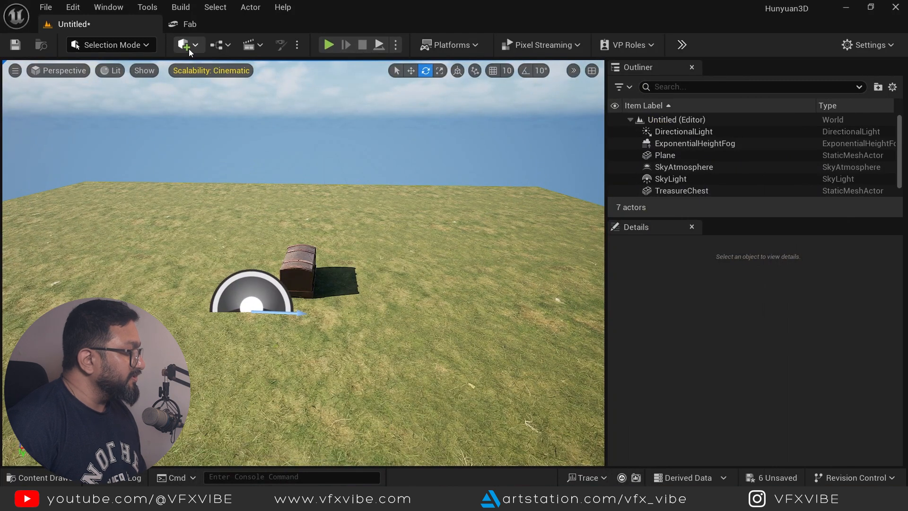
- Place a Cine Camera Actor and position it so it frames the treasure chest
click(183, 45)
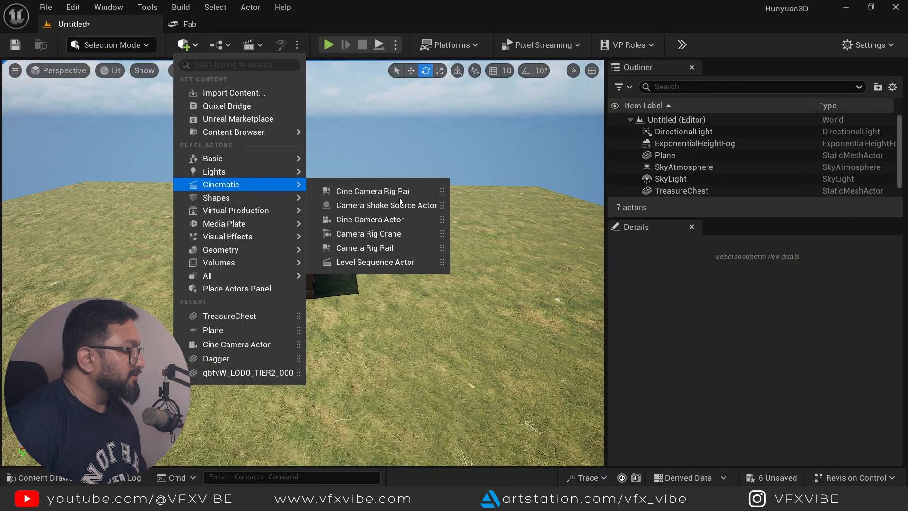
click(370, 219)
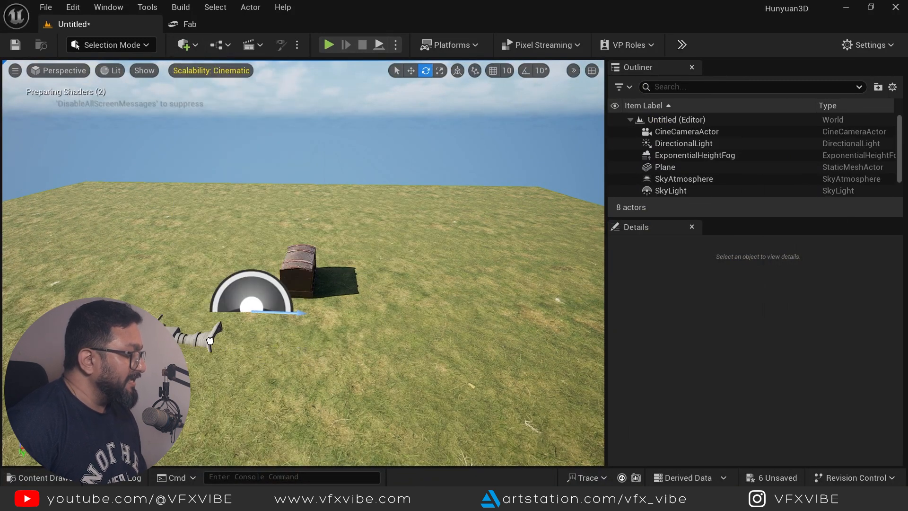
click(686, 131)
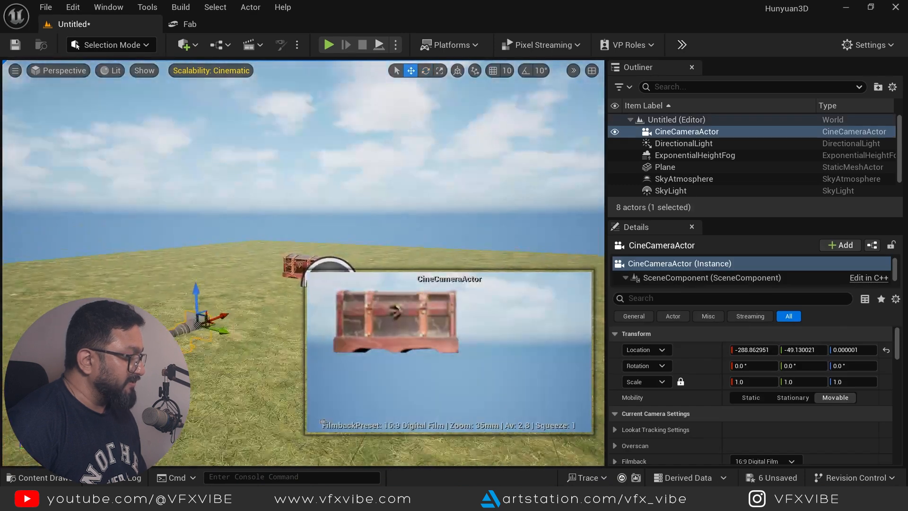
drag(197, 289, 264, 376)
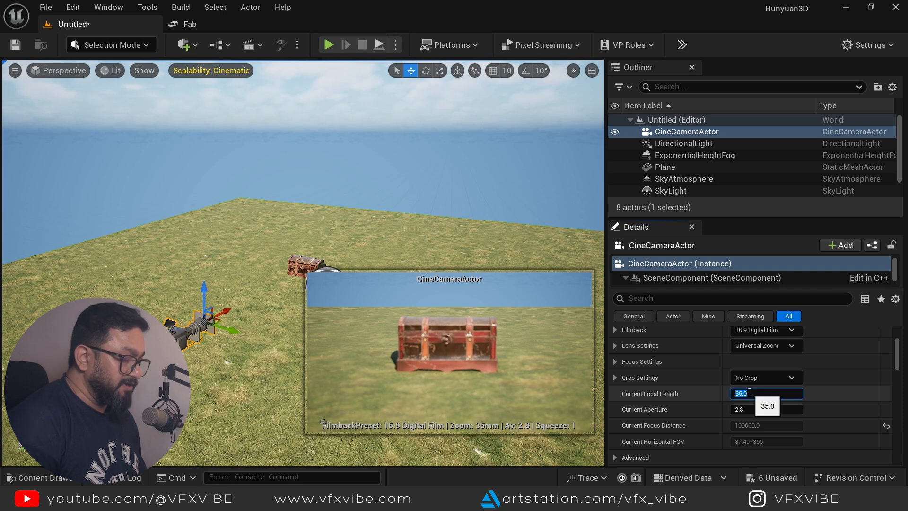
- Set the camera's focal length to 50 mm and switch its focus method to Manual
text(50.0)
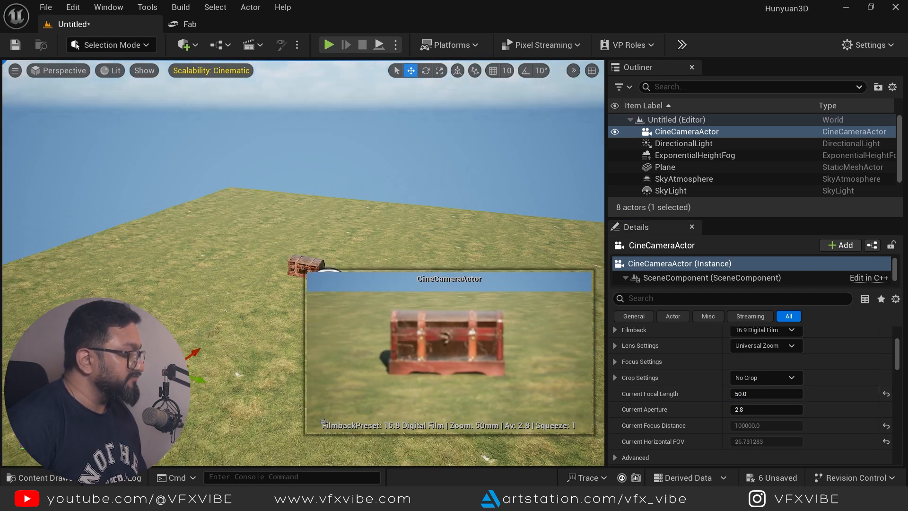
click(637, 362)
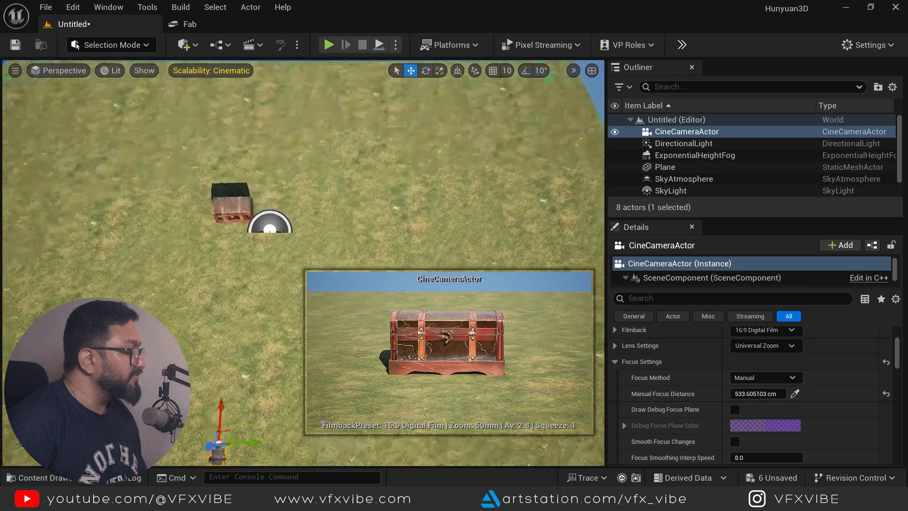
- Enter Foliage mode and add three grass clump meshes from the plants folder as foliage types
click(109, 45)
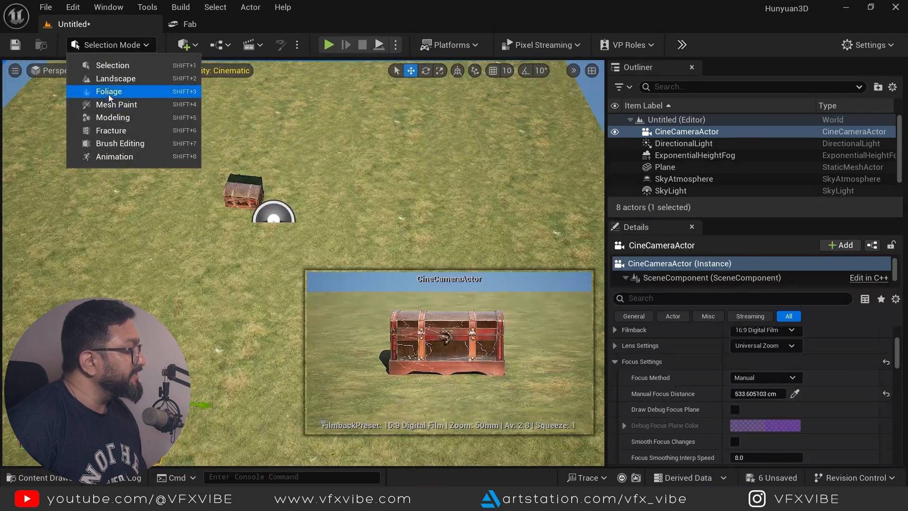
click(108, 92)
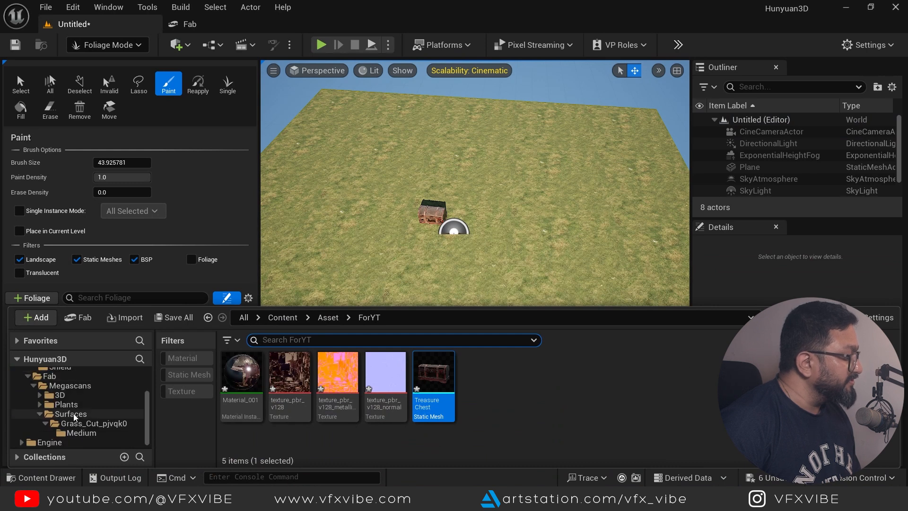
click(67, 404)
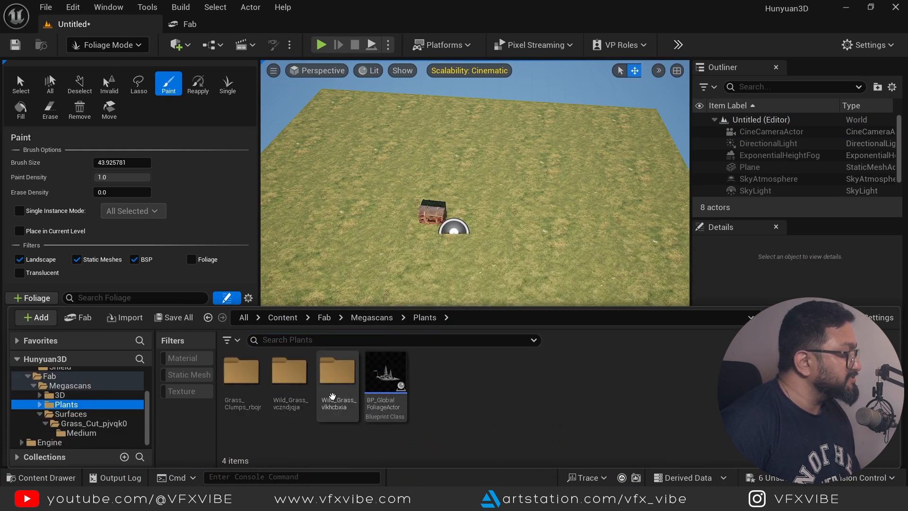
click(189, 374)
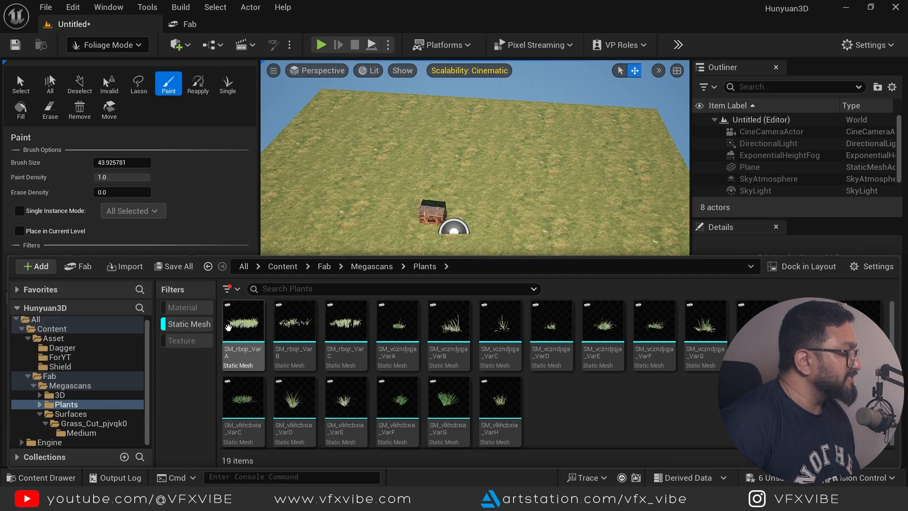
click(345, 320)
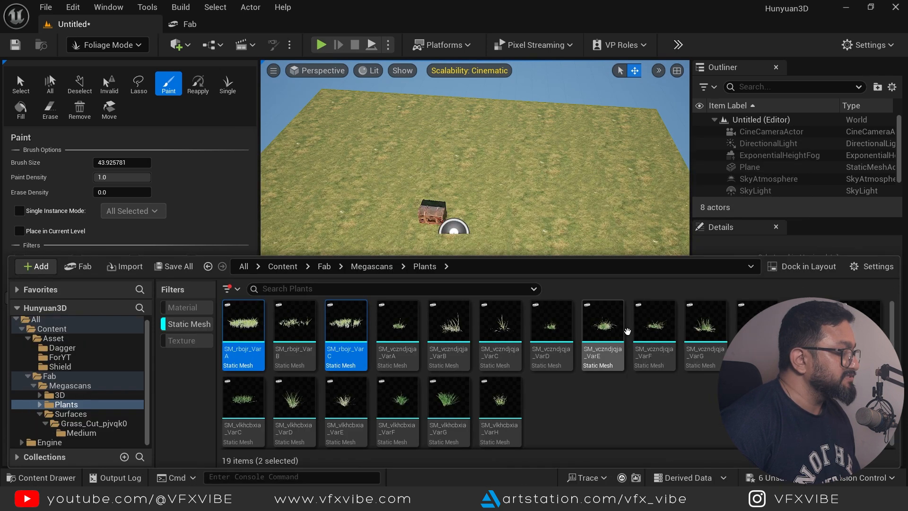
click(449, 396)
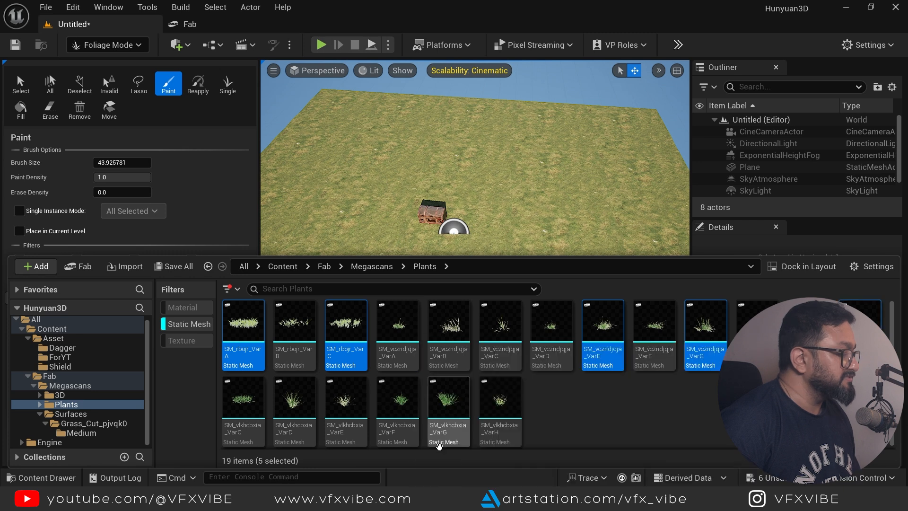
click(448, 397)
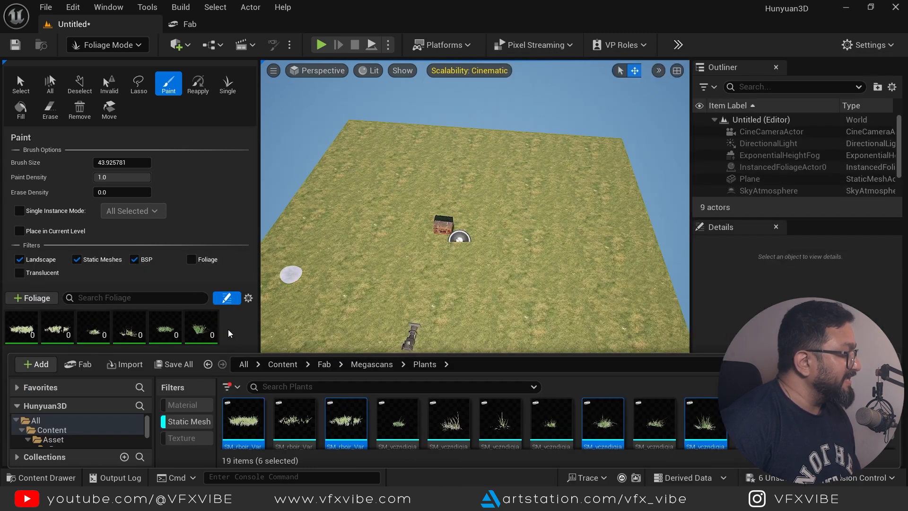
- Give the grass foliage a Scale X range of 0.2 to 0.4 for painting around the chest
click(22, 327)
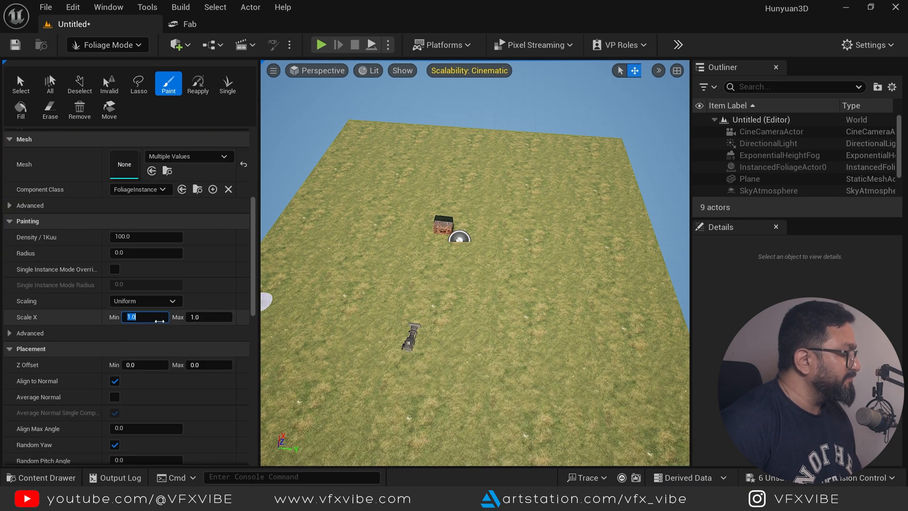
text(.2)
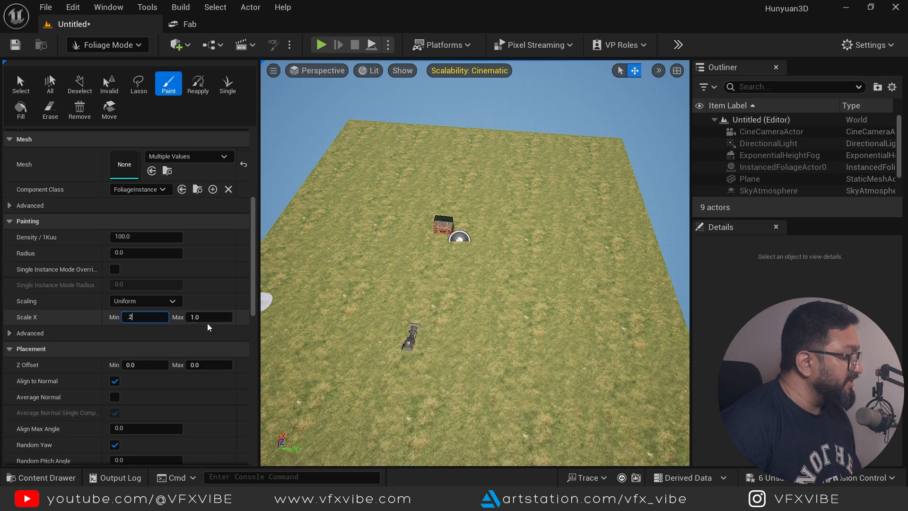
text(0.2)
click(209, 317)
text(0.4)
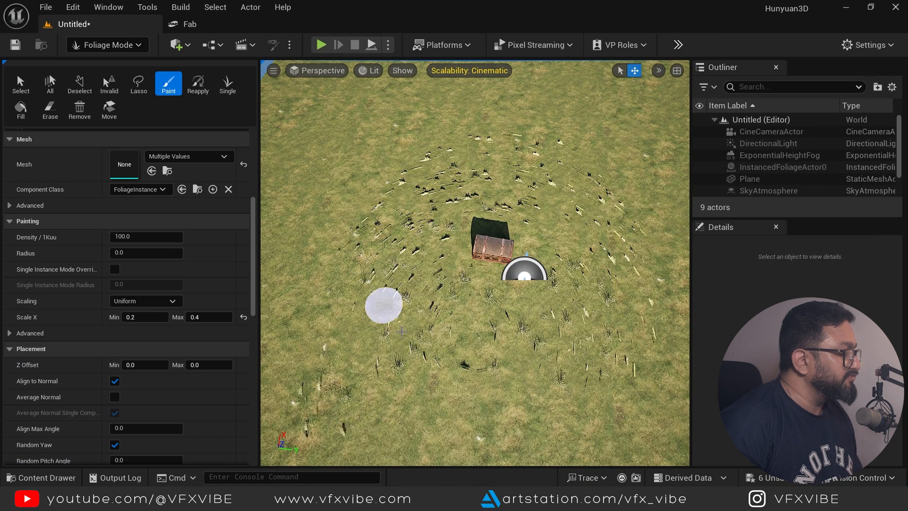
- Pilot the viewport through the CineCameraActor to see the framed shot
click(316, 70)
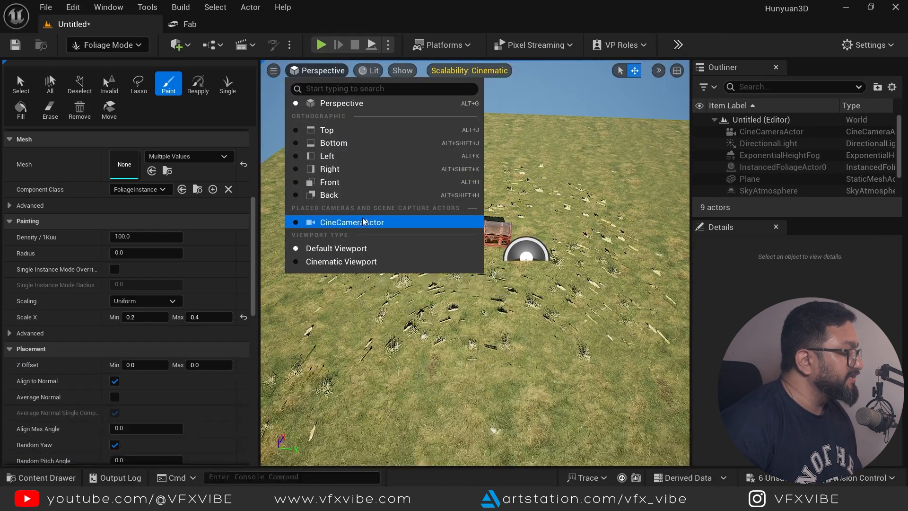
click(352, 222)
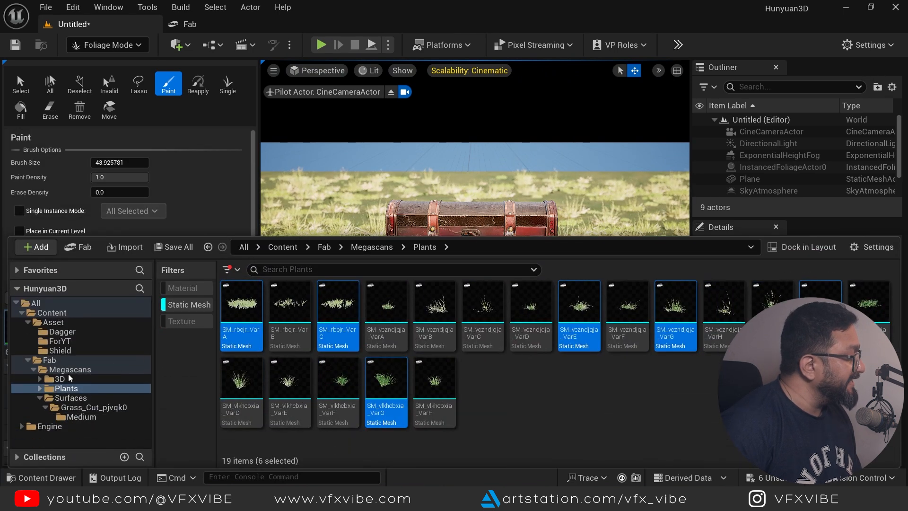
- Raise the foliage Scale X range to 0.5–1.0 for taller foreground grass clumps
click(59, 378)
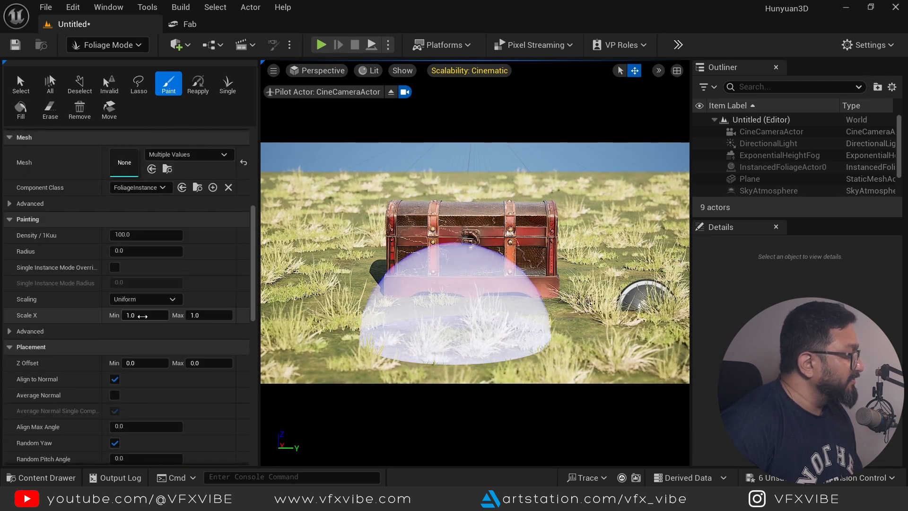
text(.3)
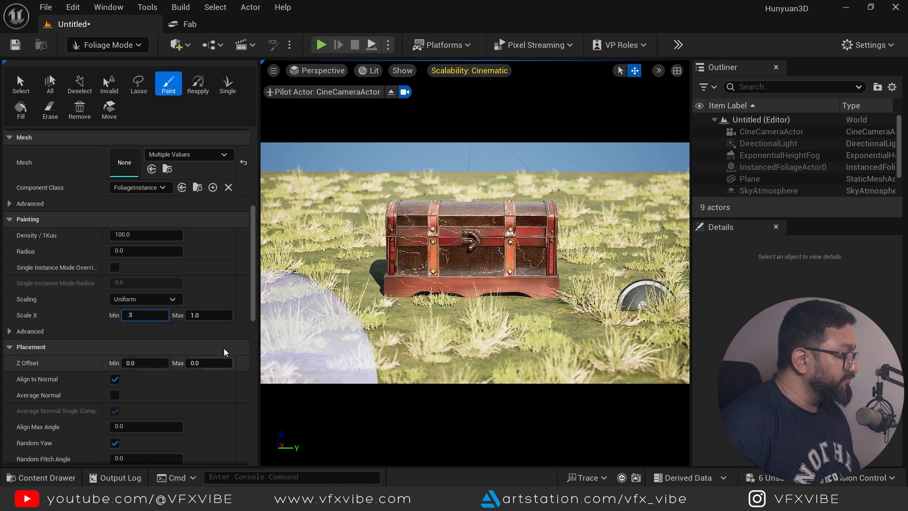
text(0.5)
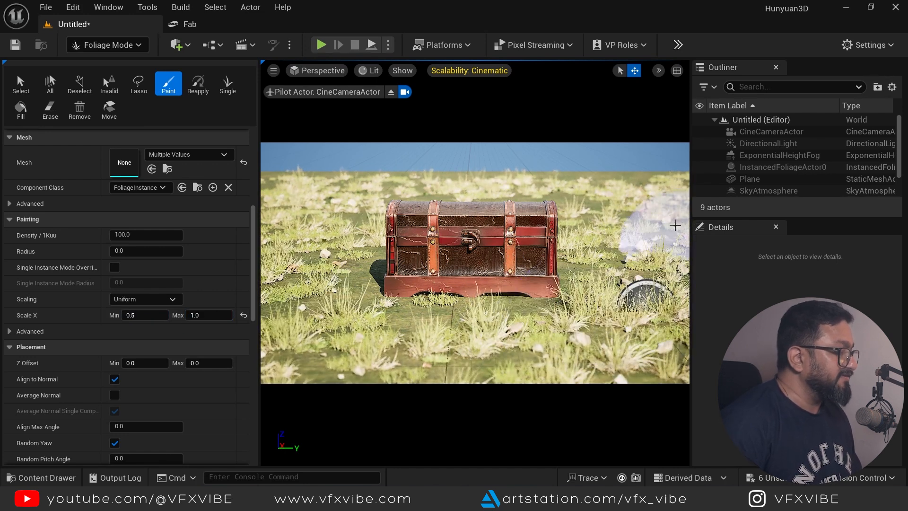
- Return to Selection Mode and remove the directional light, fog, sky and cloud actors
click(106, 44)
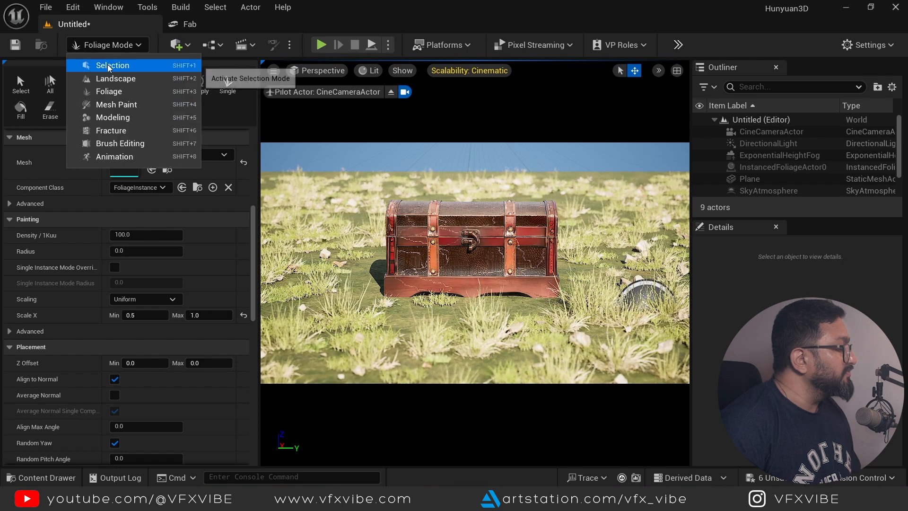
click(113, 66)
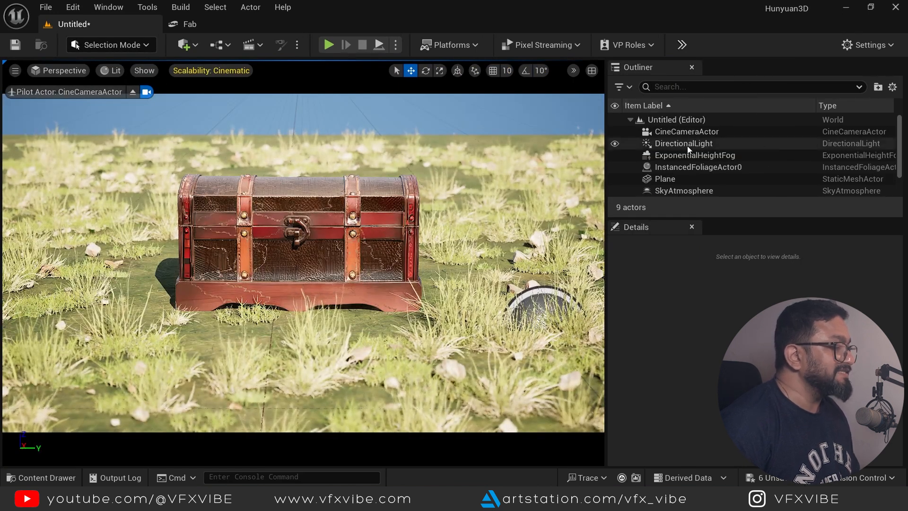
click(696, 154)
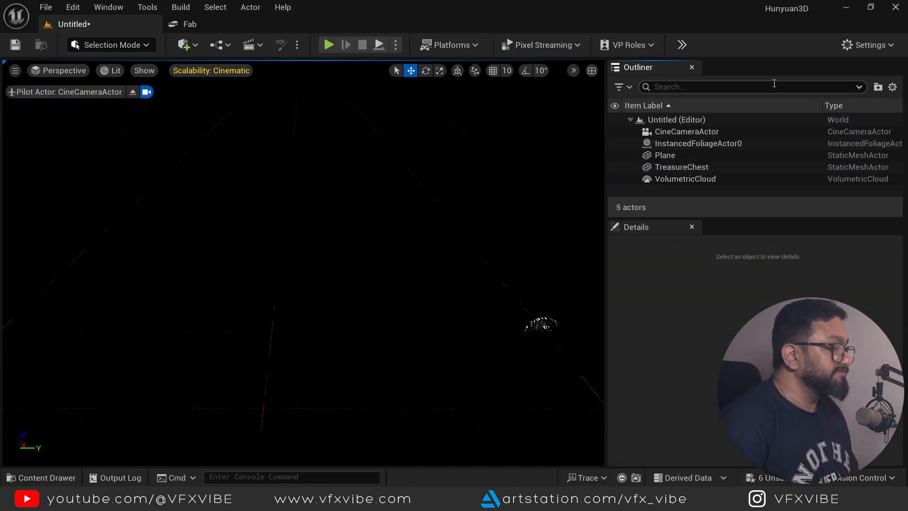
- Add an HDRI Backdrop from Place Actors and set its Size to 1500
click(182, 45)
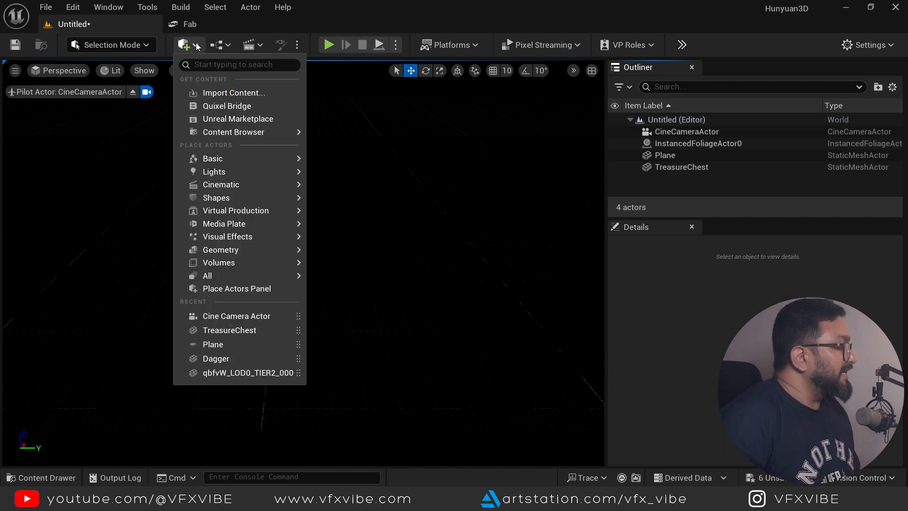
mouse_move(213, 171)
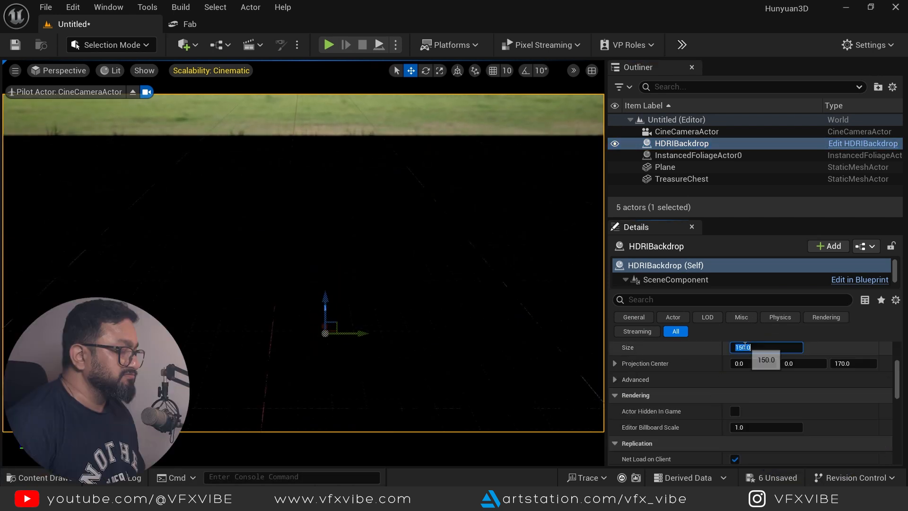
text(1500.0)
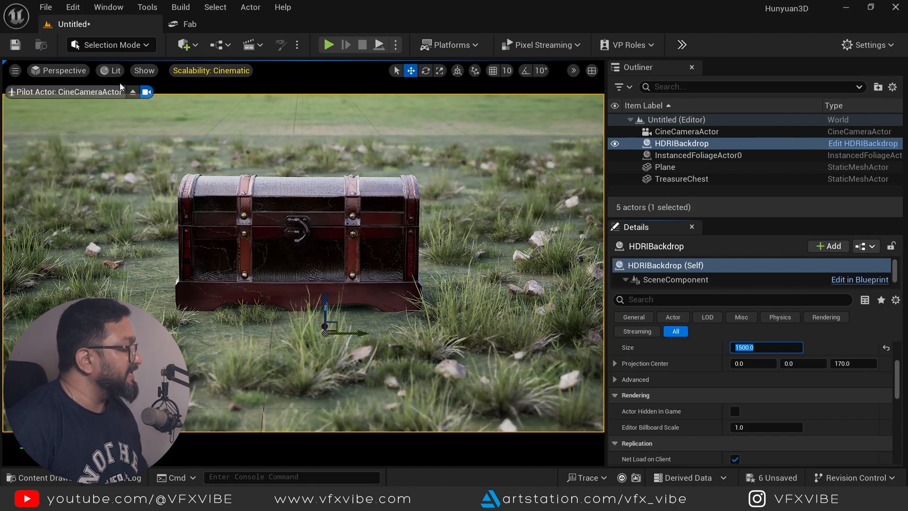
- Add the Megascans rock meshes to the foliage list and paint rocks and plants on both sides of the chest
click(109, 44)
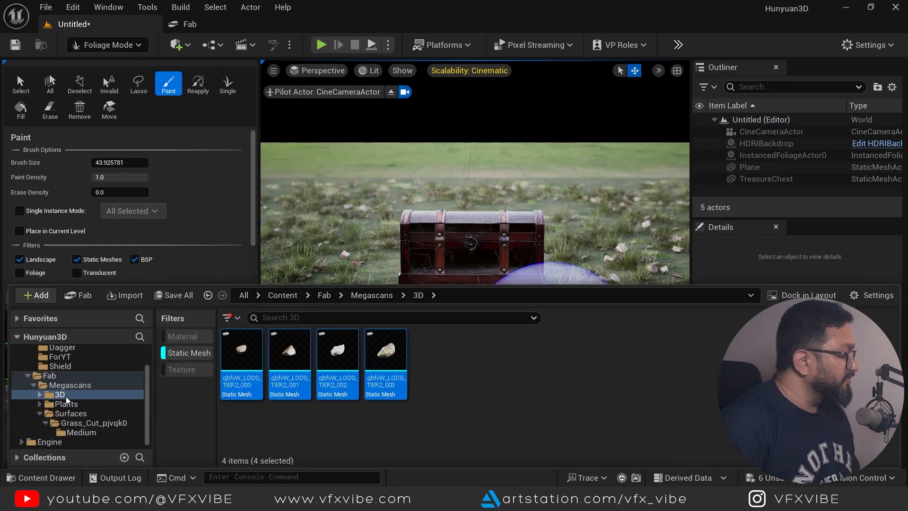
click(68, 404)
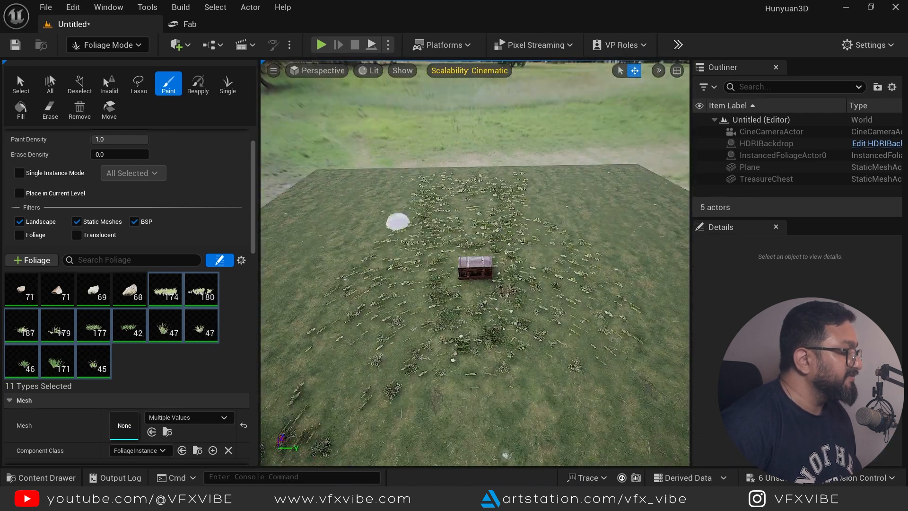
drag(397, 221, 617, 314)
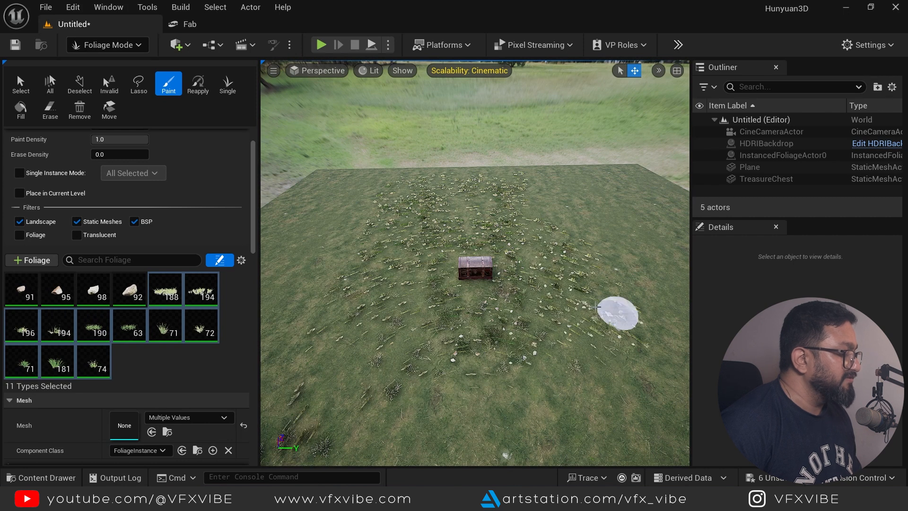
click(317, 70)
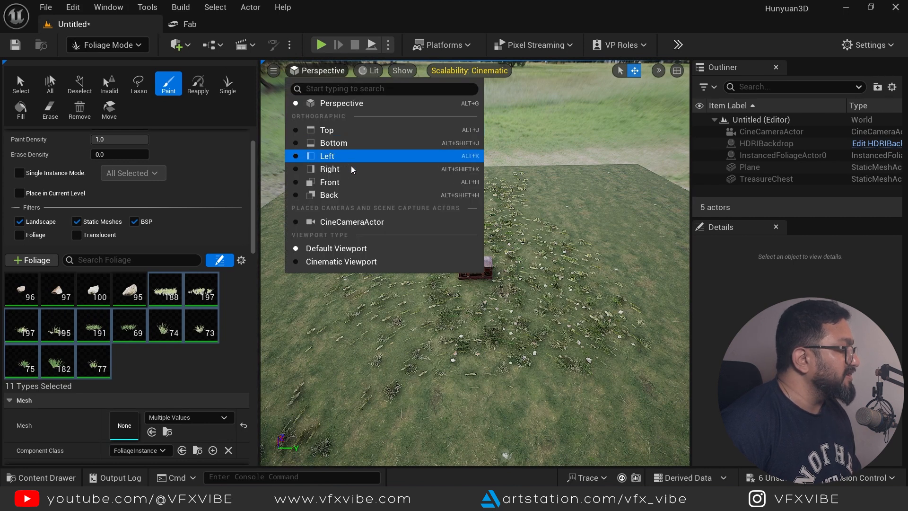
- Save the current chest level under the name YT
click(352, 221)
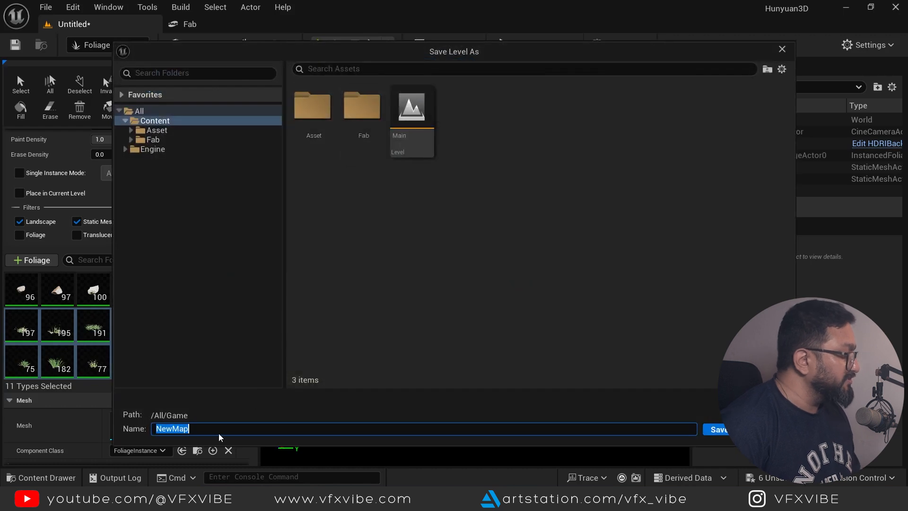
click(718, 429)
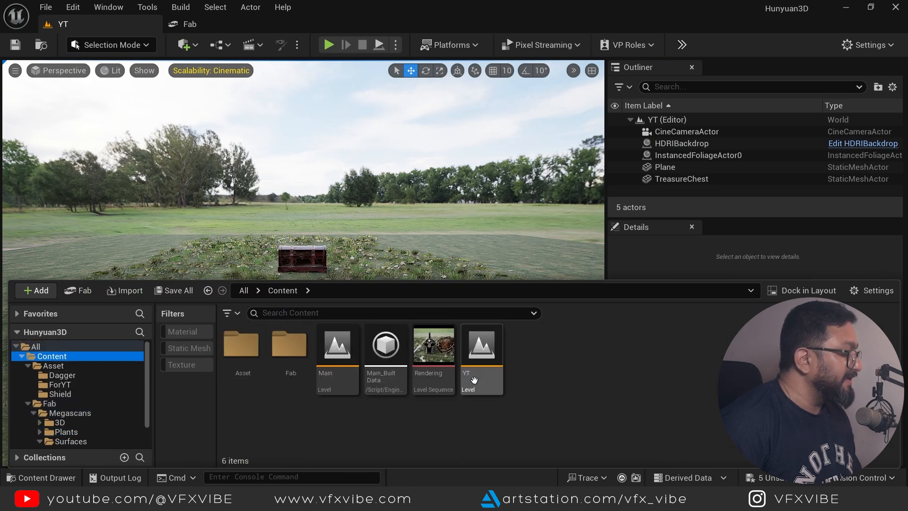
- Open the Main level, saving the chest's unsaved assets when prompted
click(172, 291)
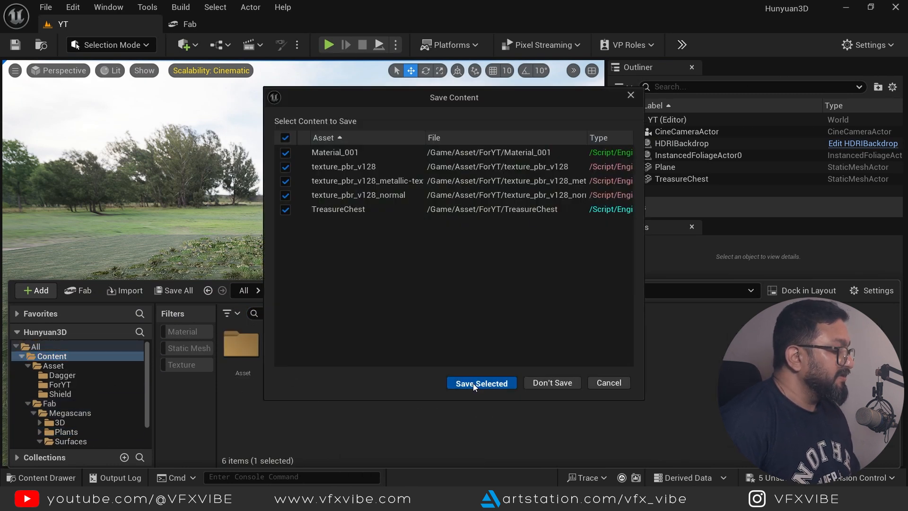
click(482, 384)
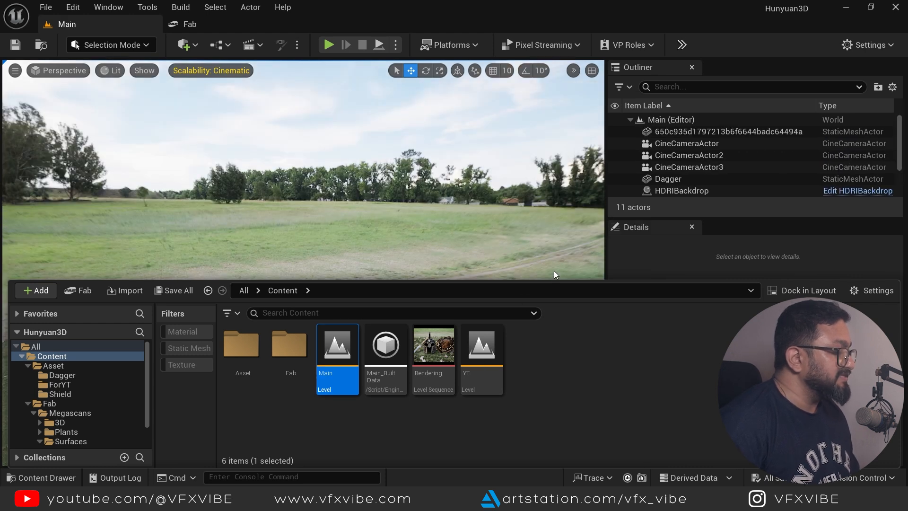
- Select the HDRI backdrop, open the level sequence and lock the viewport to its Camera Cuts track
click(682, 190)
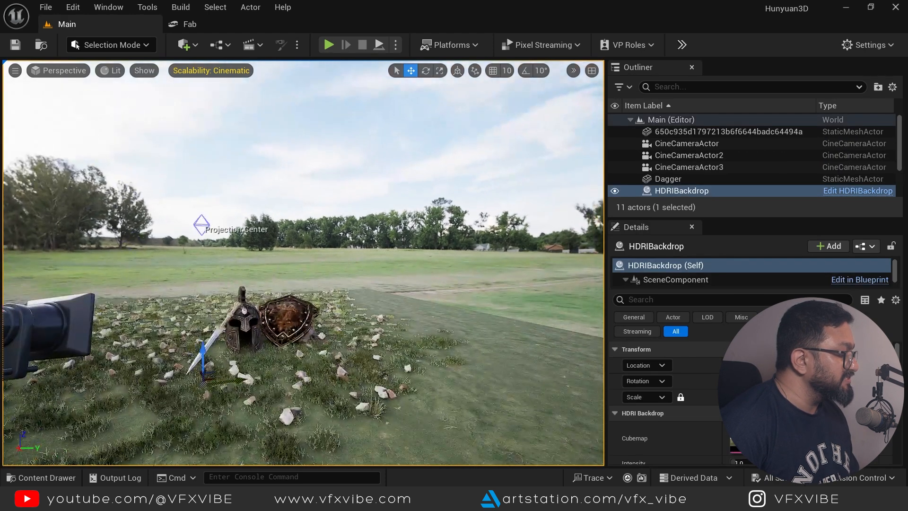
click(248, 45)
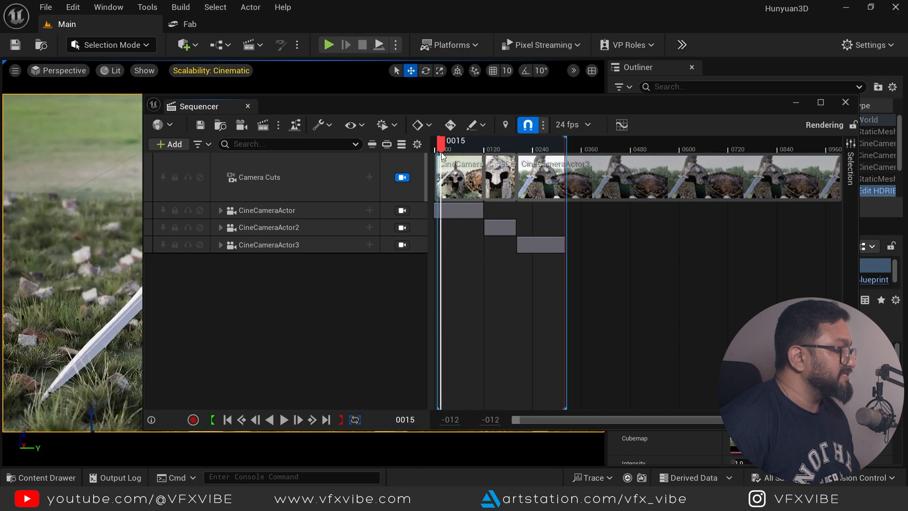
click(247, 106)
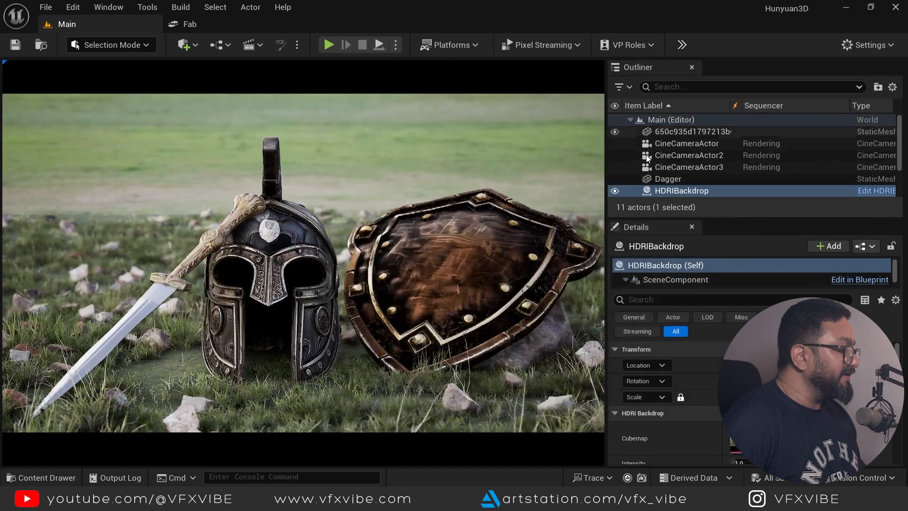